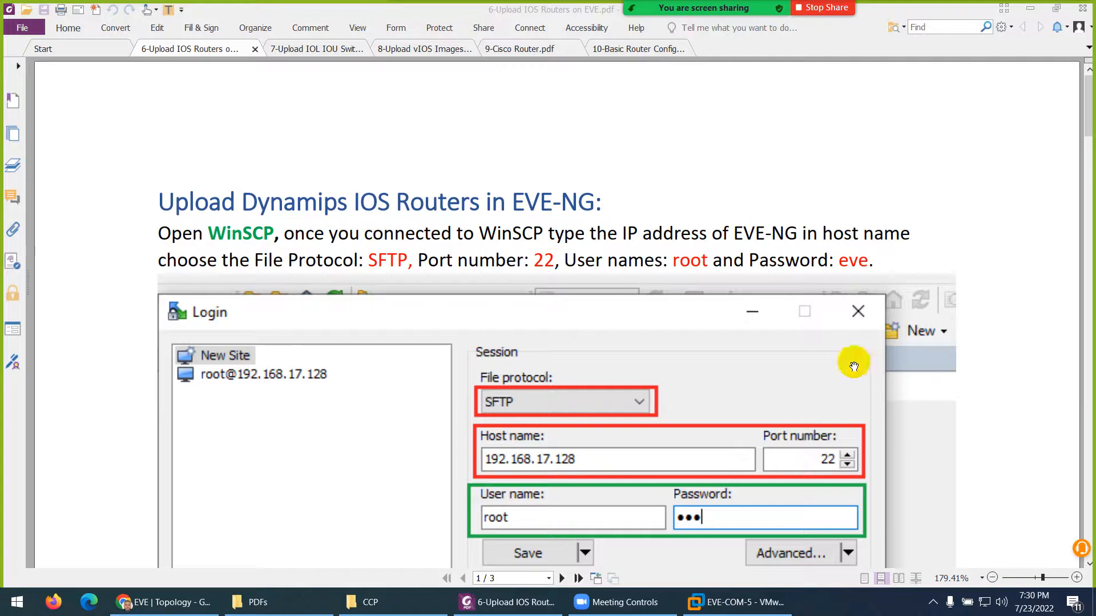
mouse_move(393, 218)
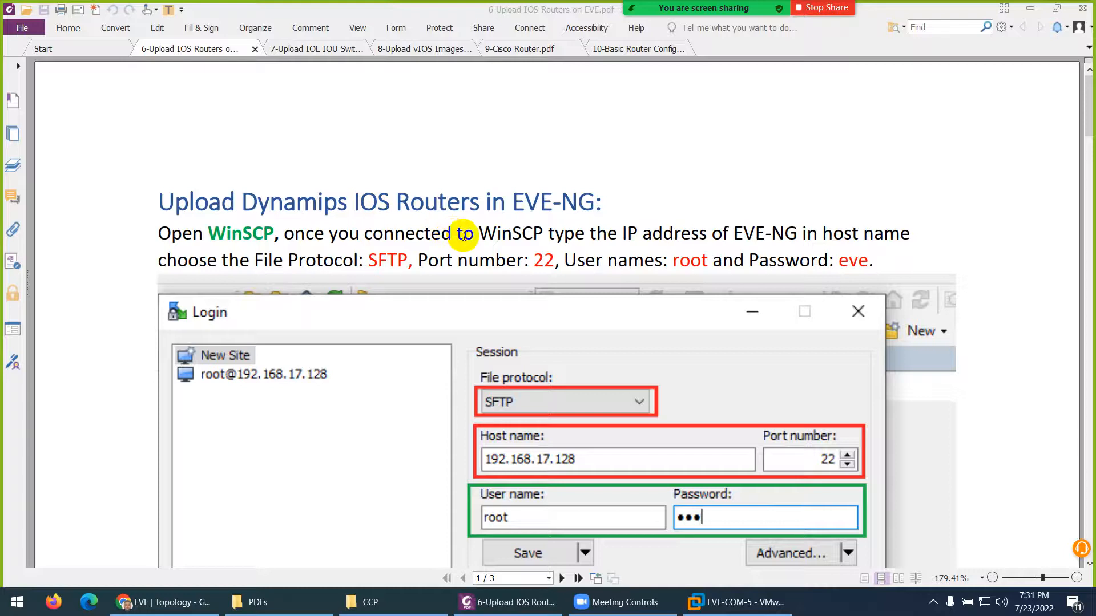
mouse_move(493, 290)
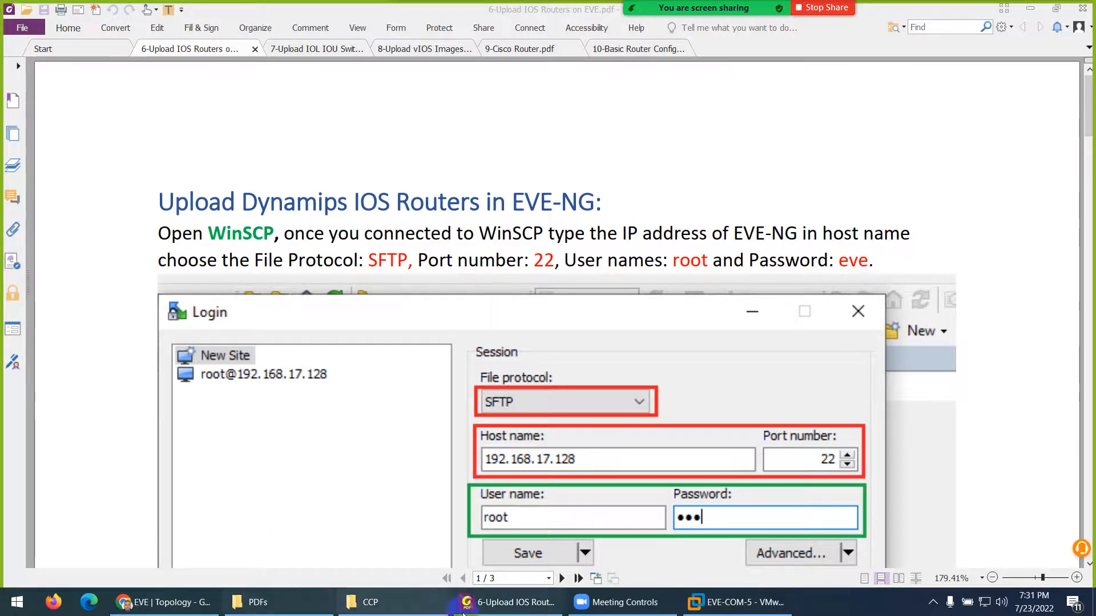
Step: Read the EVE-NG server IP on the EVE-COM-5 console, then open the CCP installer folder
left_click(736, 602)
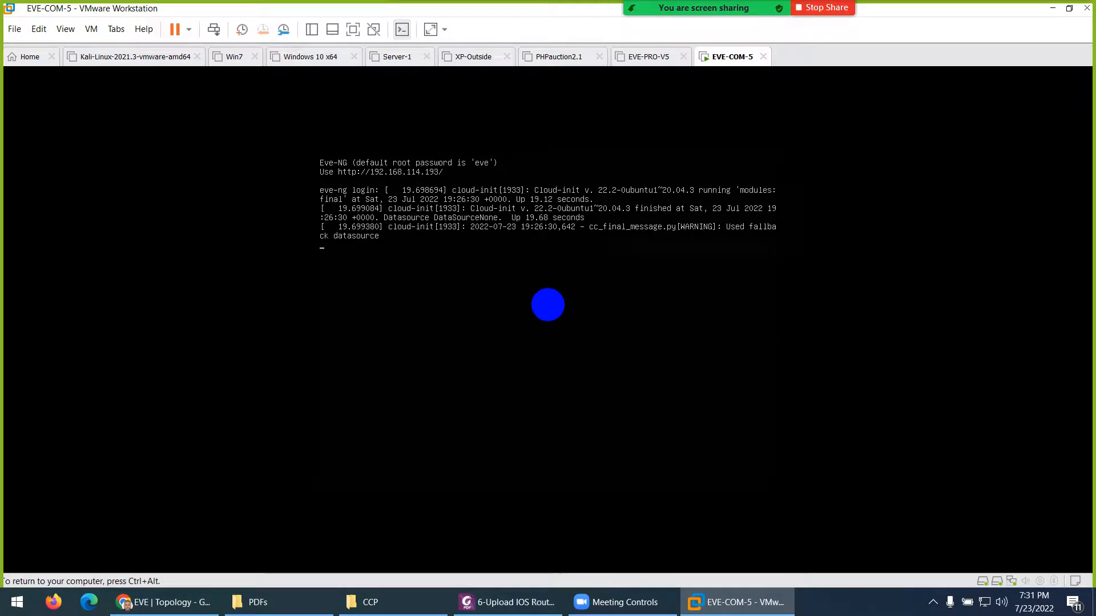
mouse_move(503, 341)
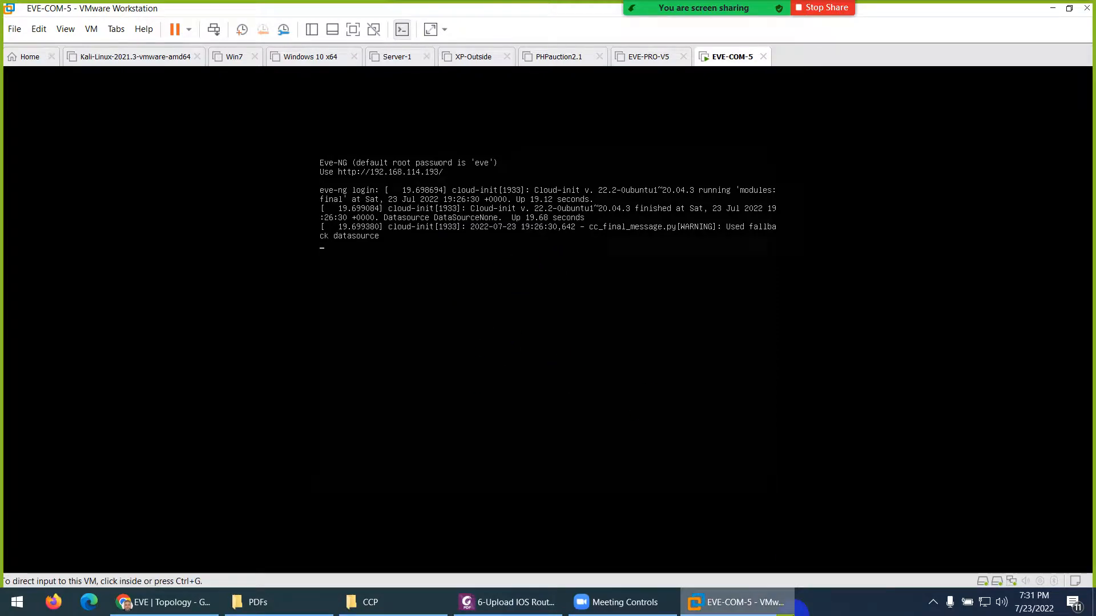
left_click(516, 228)
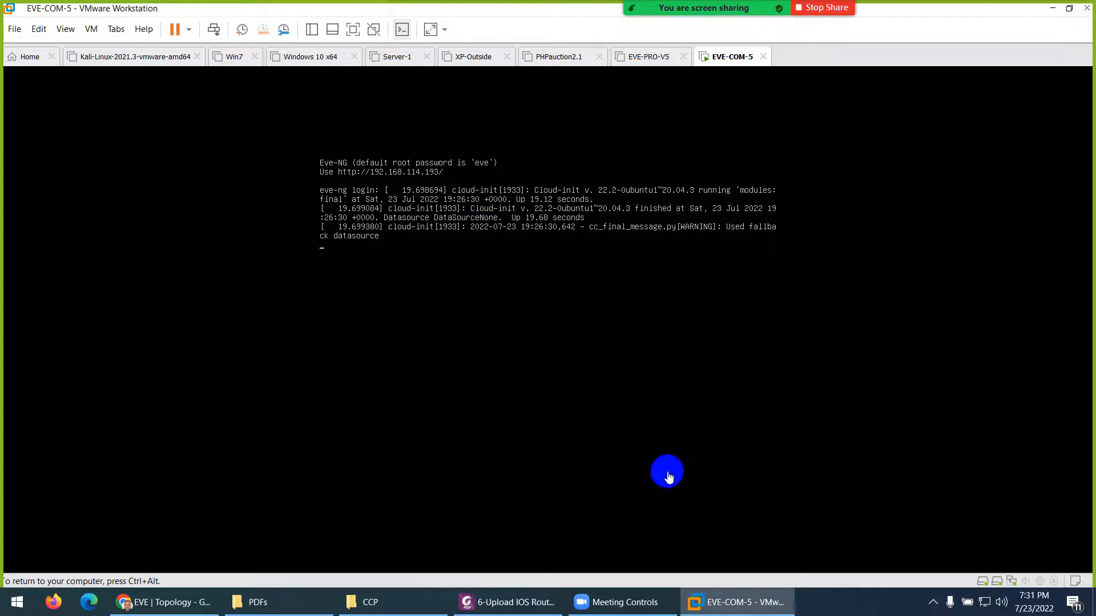
left_click(371, 602)
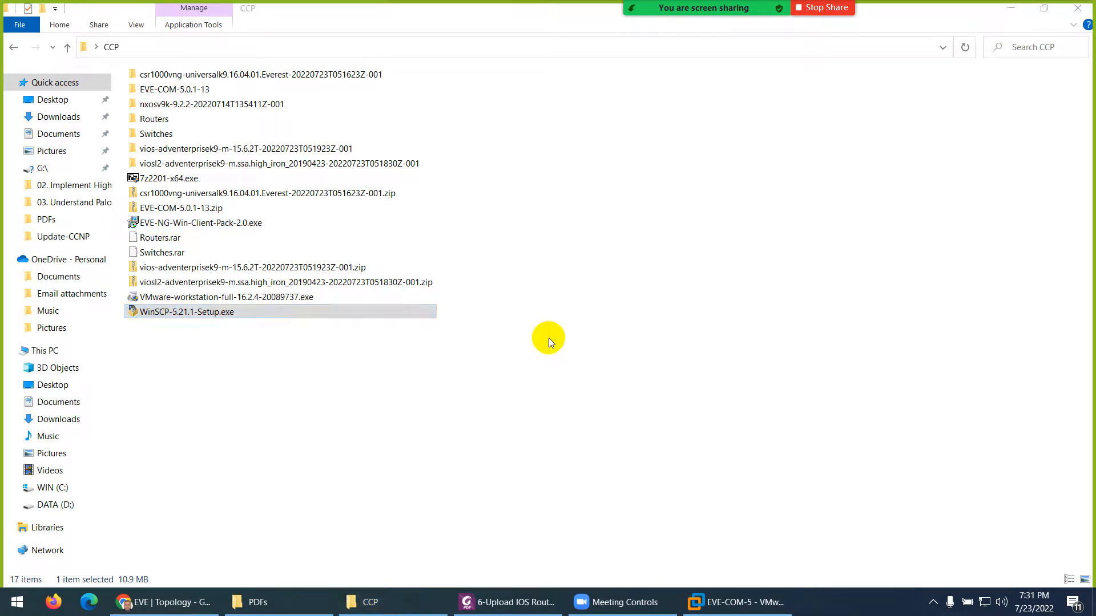
Step: Install WinSCP 5.21.1 as a full upgrade, skipping the Getting started page
double_click(184, 311)
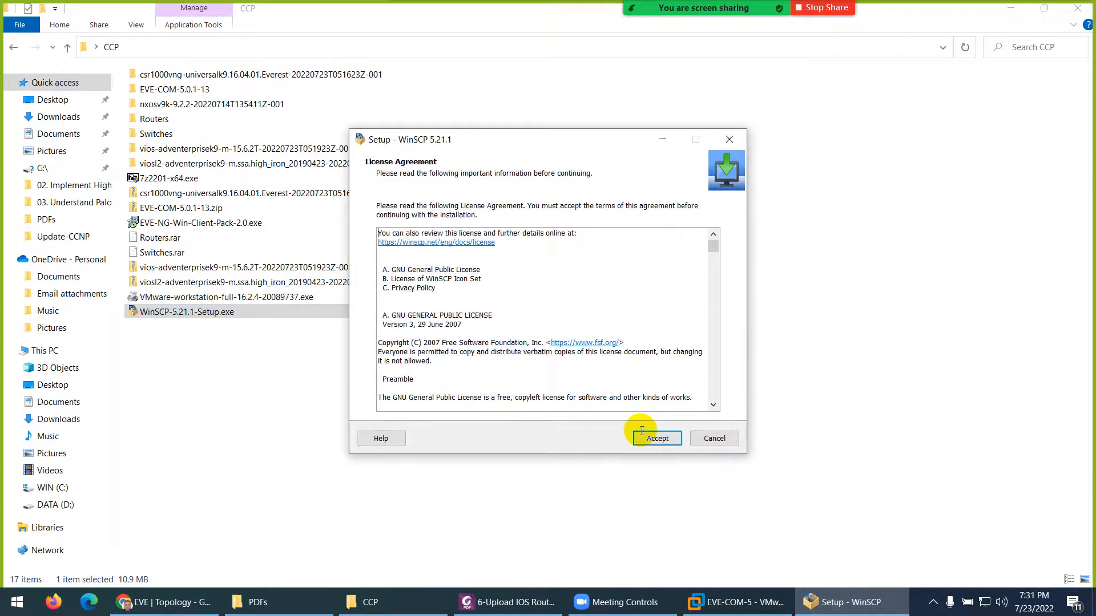
left_click(657, 438)
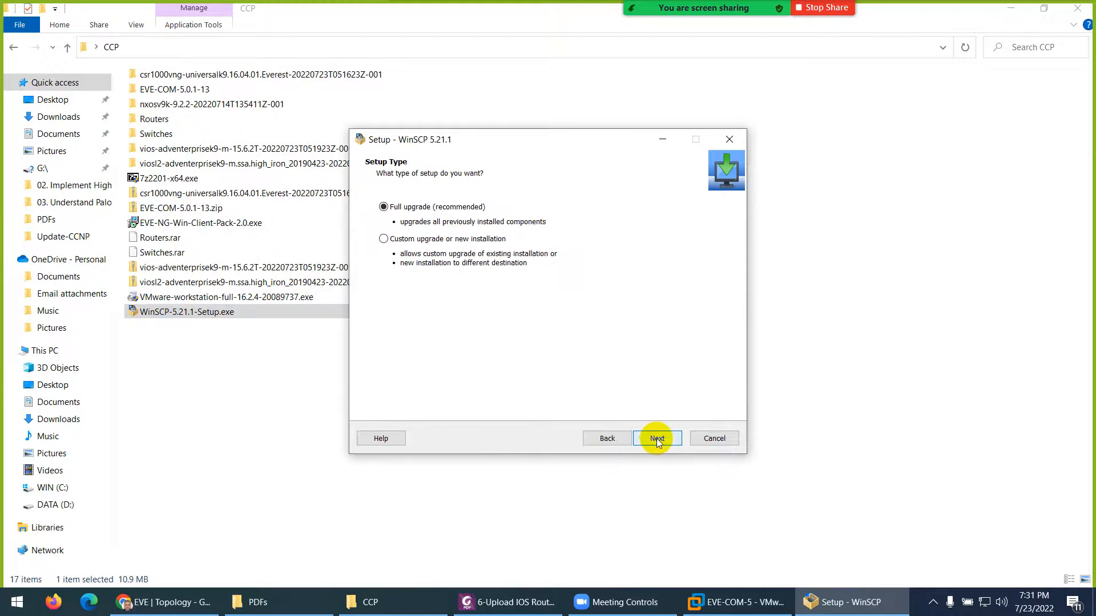
left_click(658, 438)
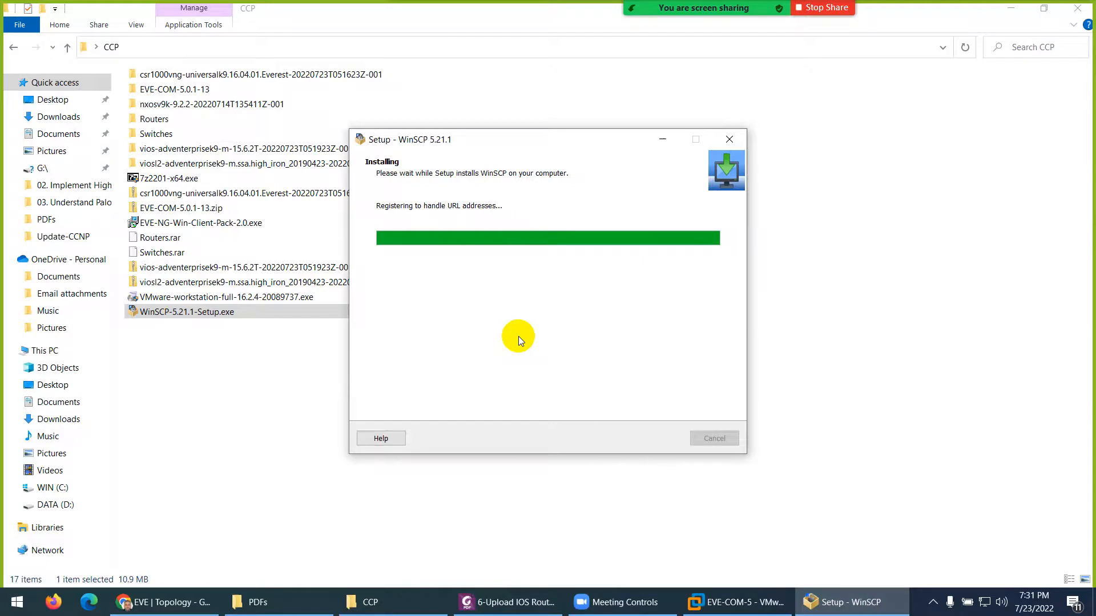
mouse_move(499, 349)
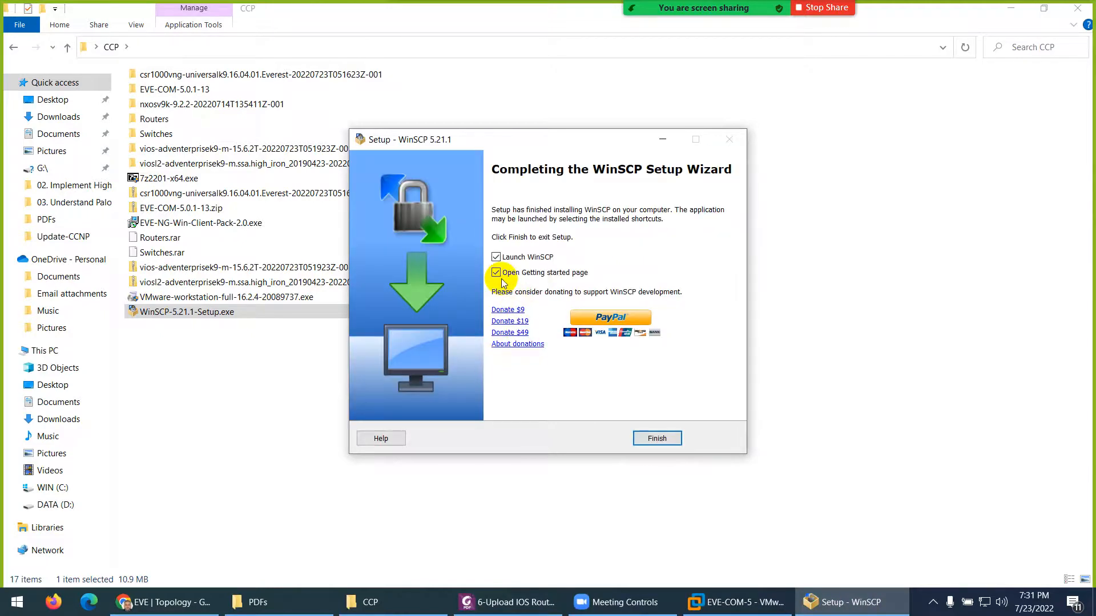
left_click(496, 273)
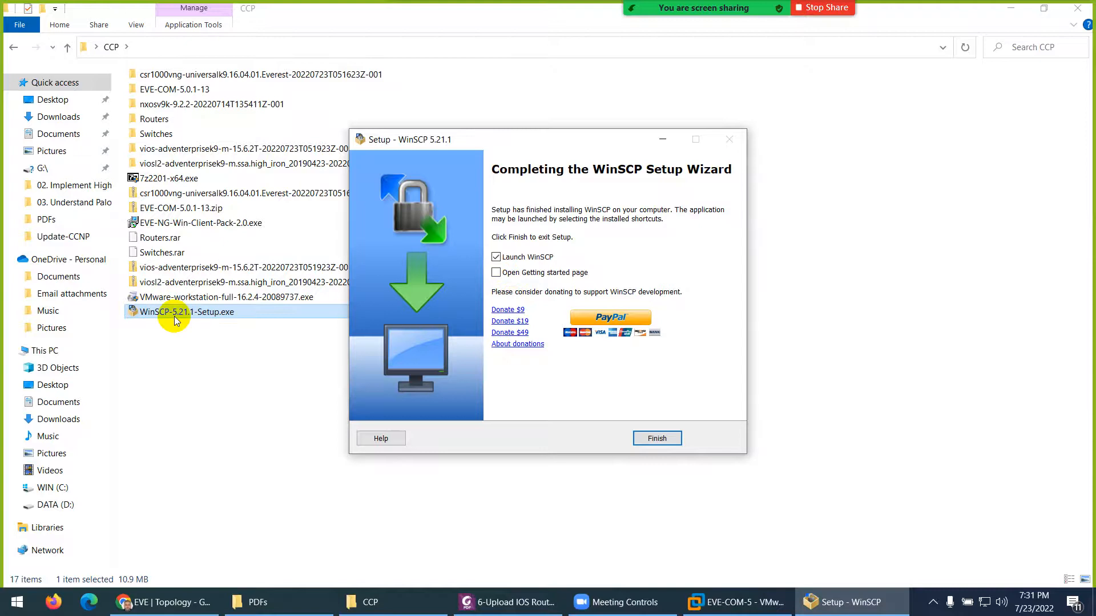
mouse_move(644, 400)
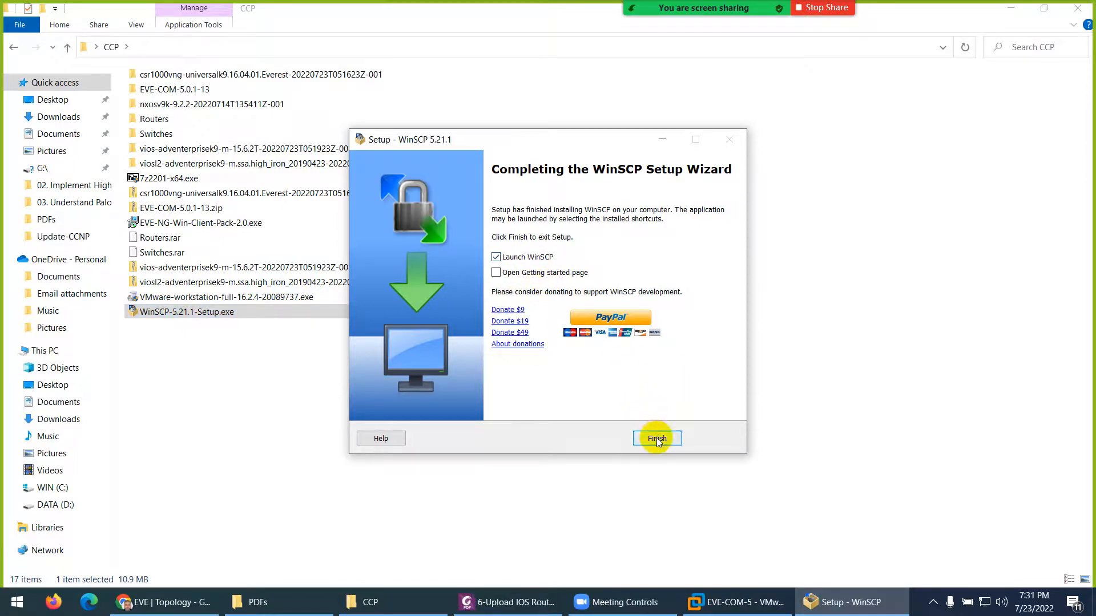
left_click(657, 439)
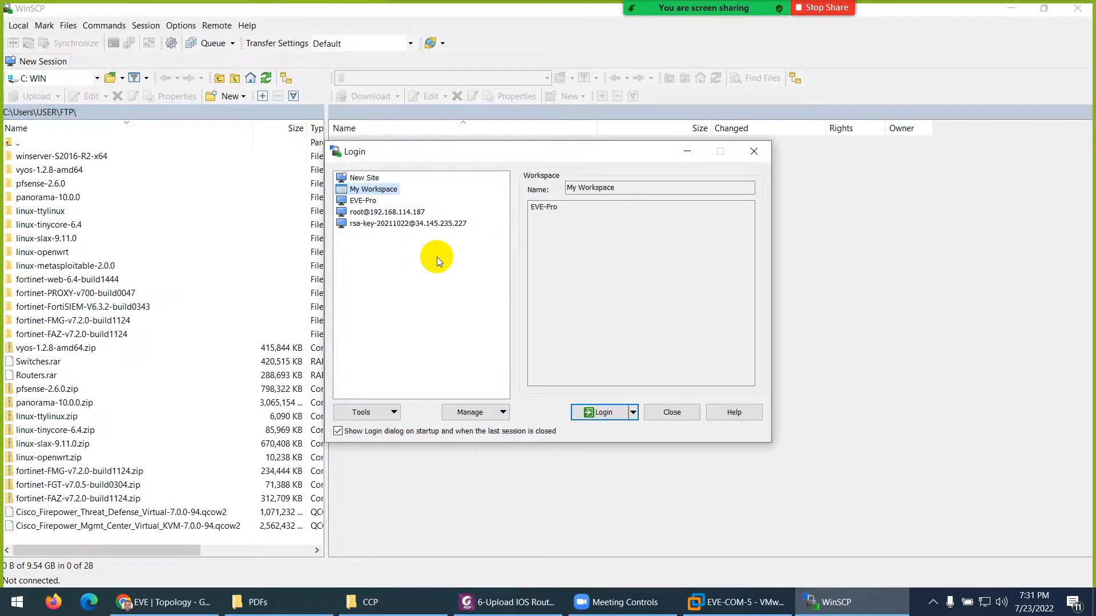
mouse_move(372, 181)
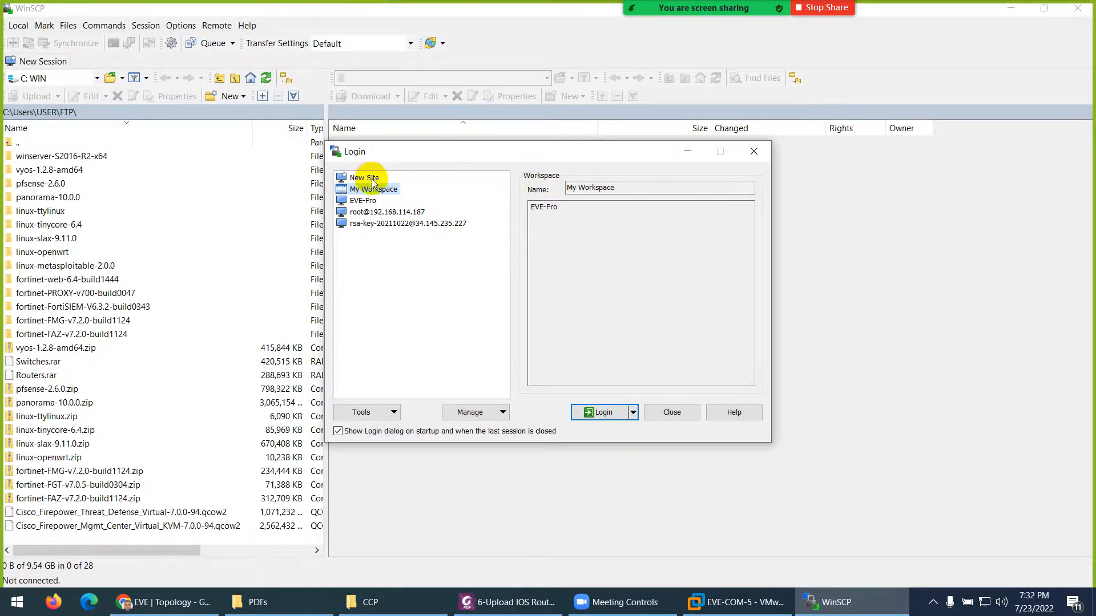
Step: Start a New Site entry in WinSCP's login dialog and return to the EVE-NG console
left_click(363, 178)
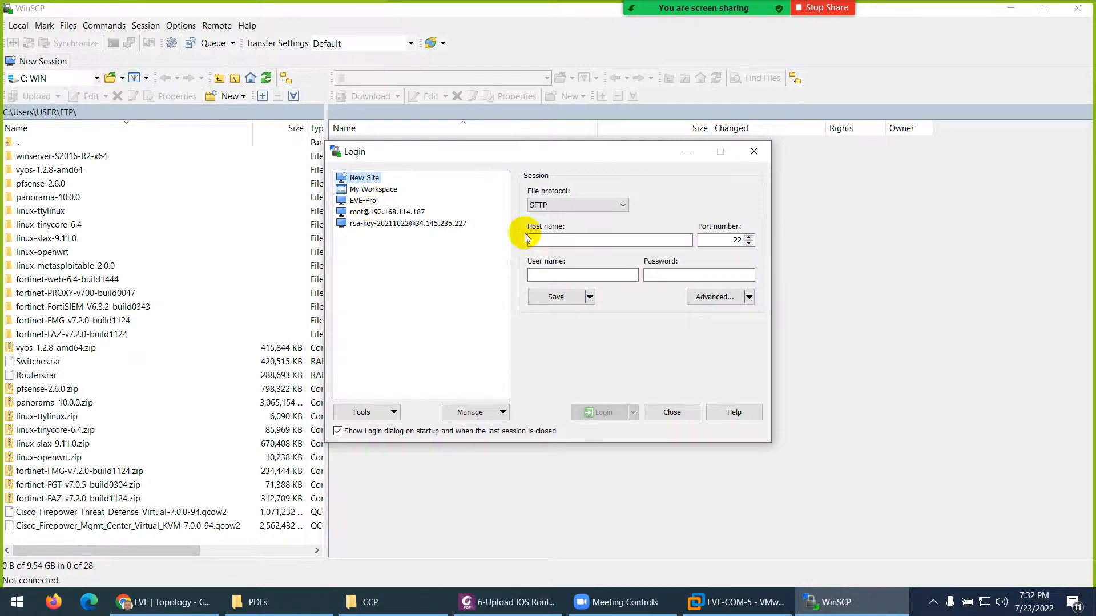
left_click(739, 602)
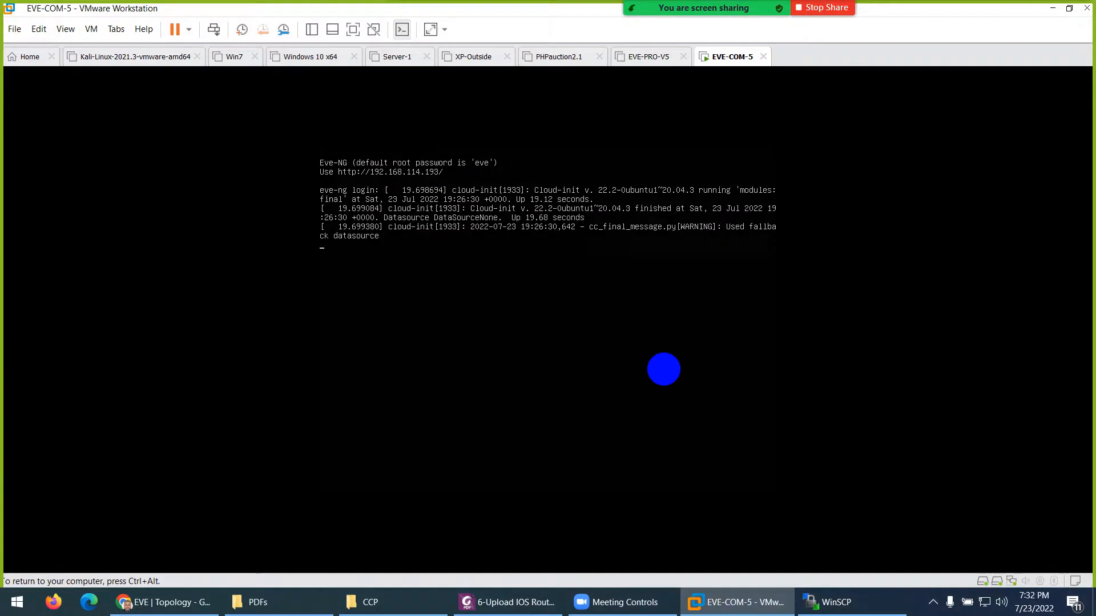
mouse_move(428, 243)
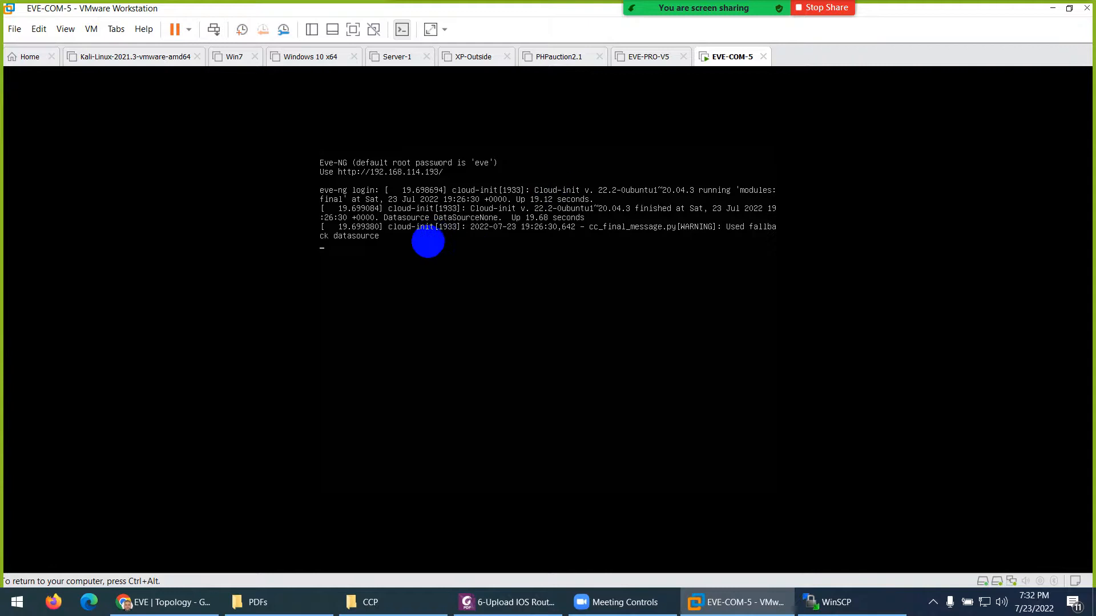
Step: Note the server IP on the EVE-NG console and bring WinSCP's login form back
type("1")
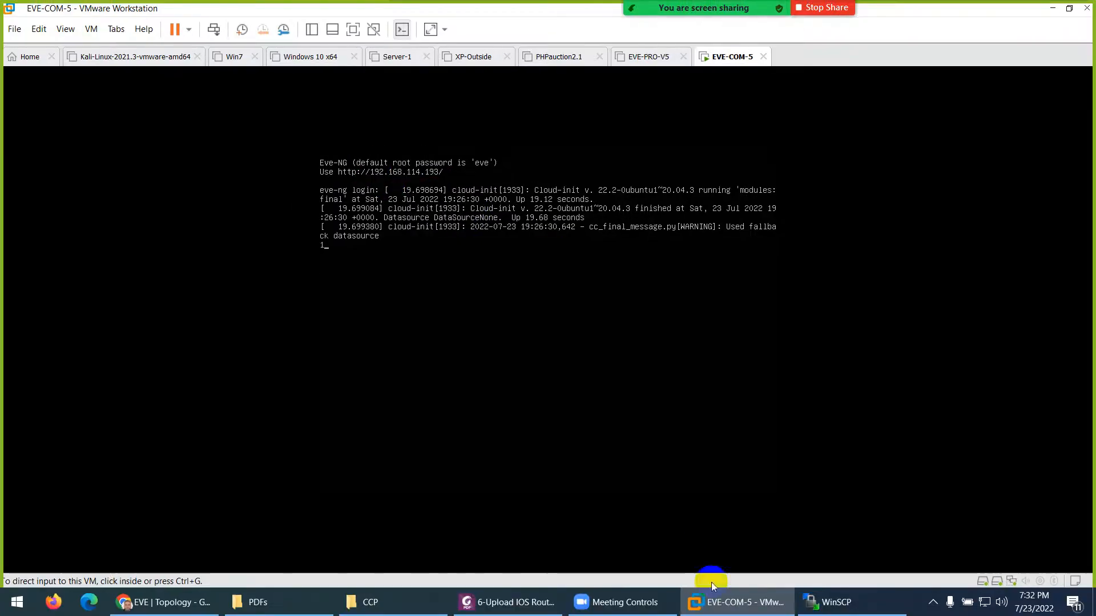
left_click(836, 602)
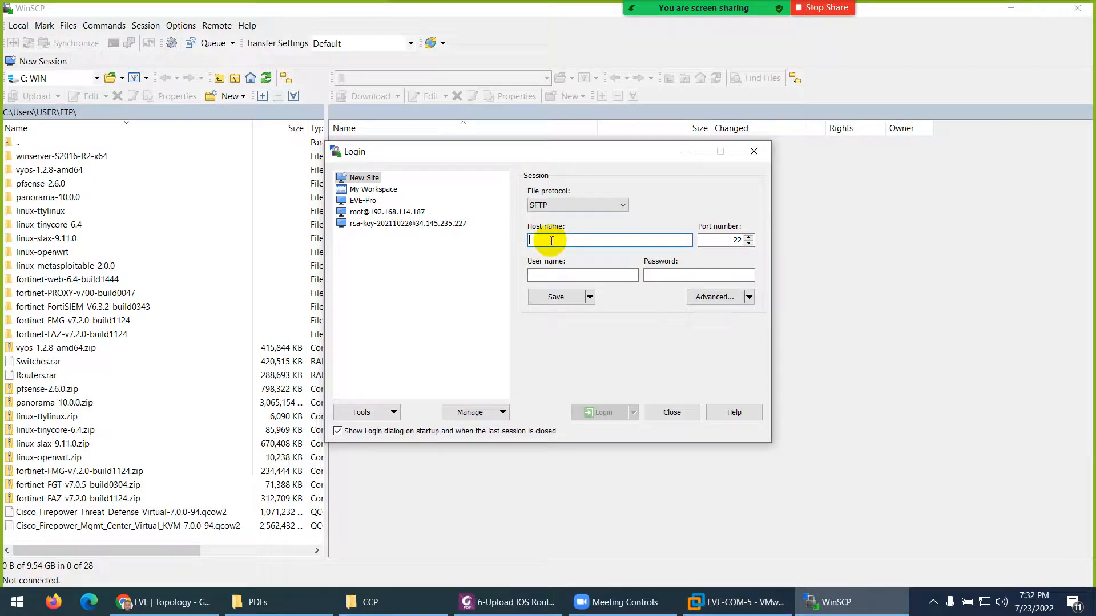
Step: Enter host 192.168.114.193, keep port 22, and set user name root
type("192.168.114.193")
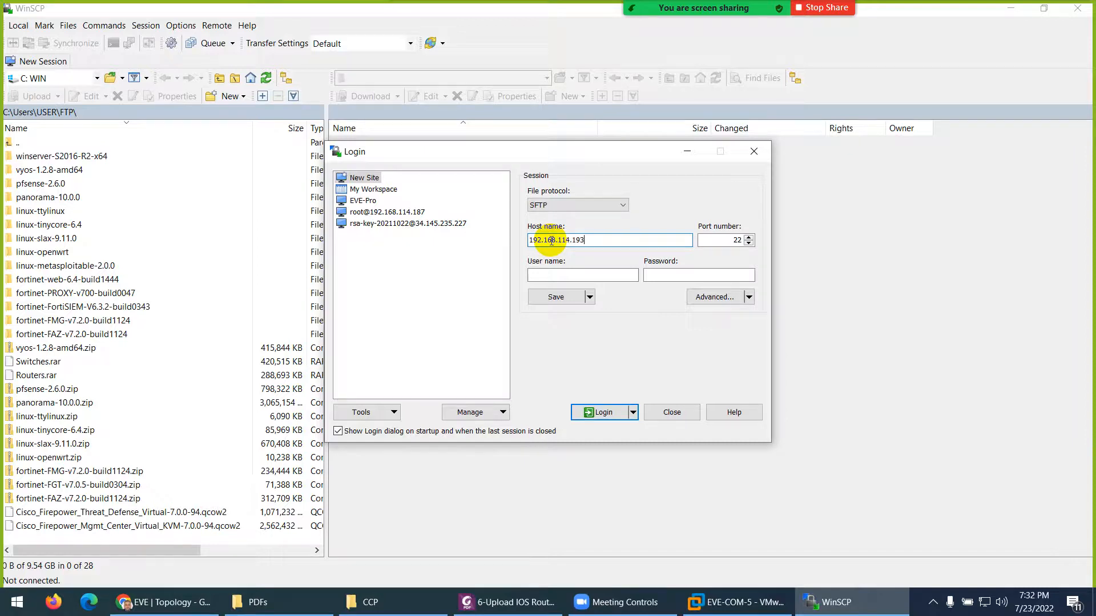
left_click(722, 240)
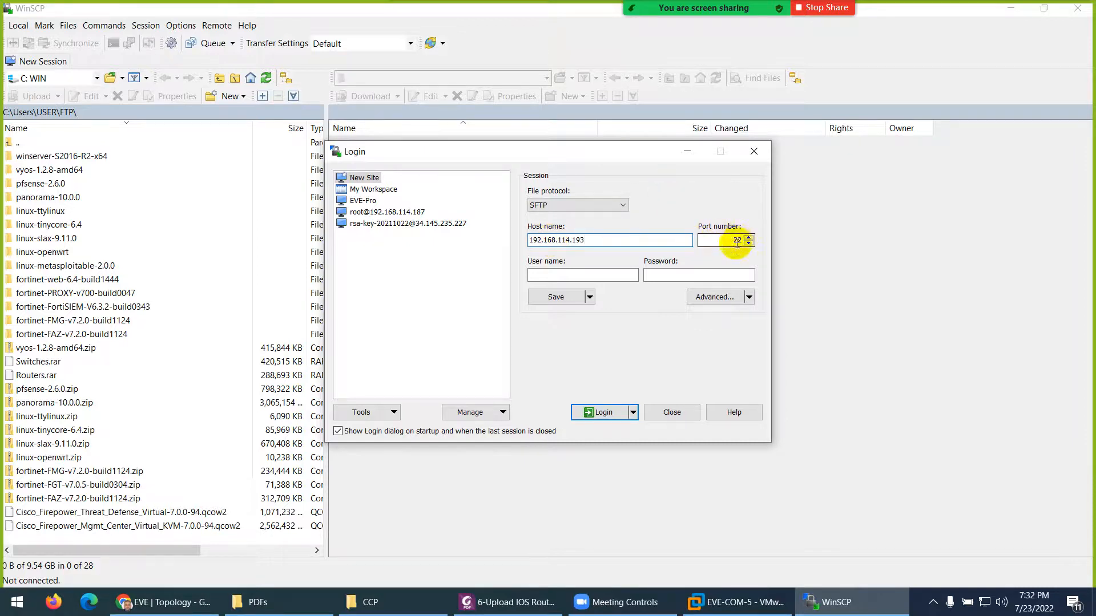
left_click(553, 274)
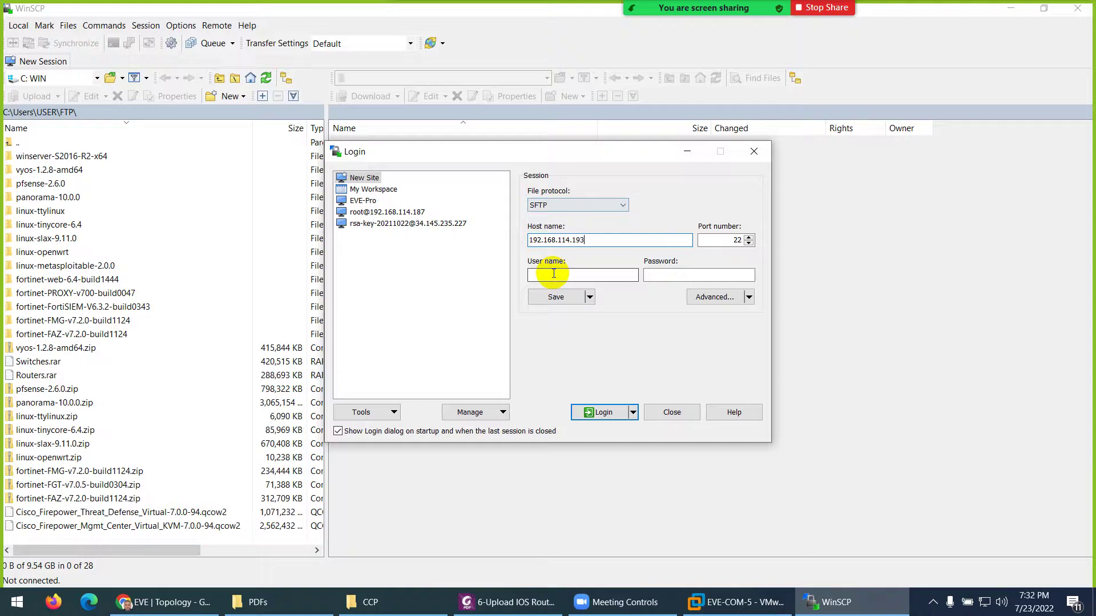
left_click(582, 275)
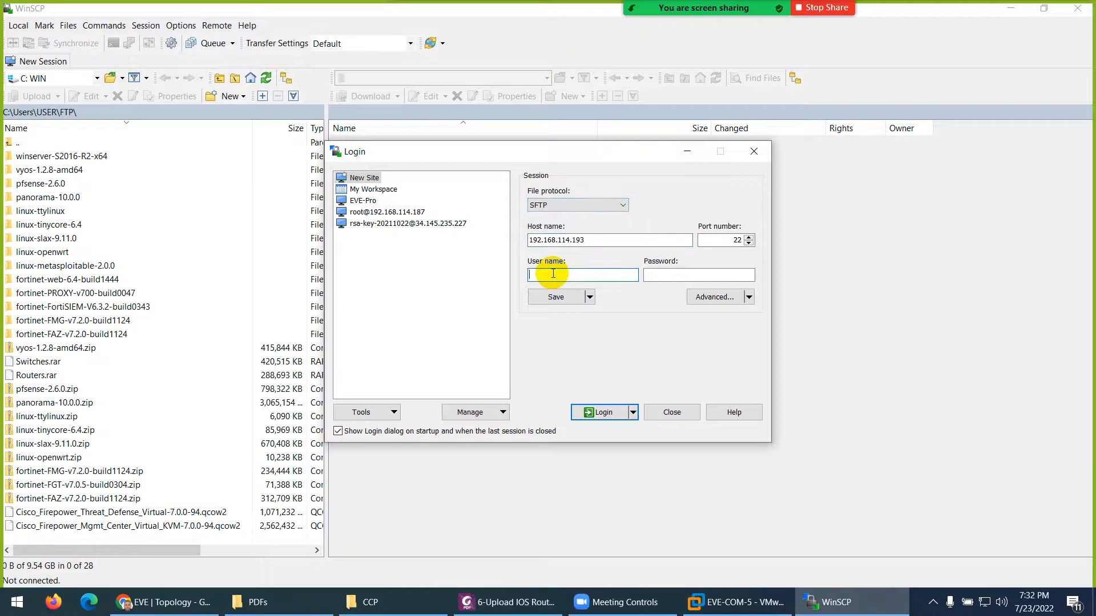
type("root")
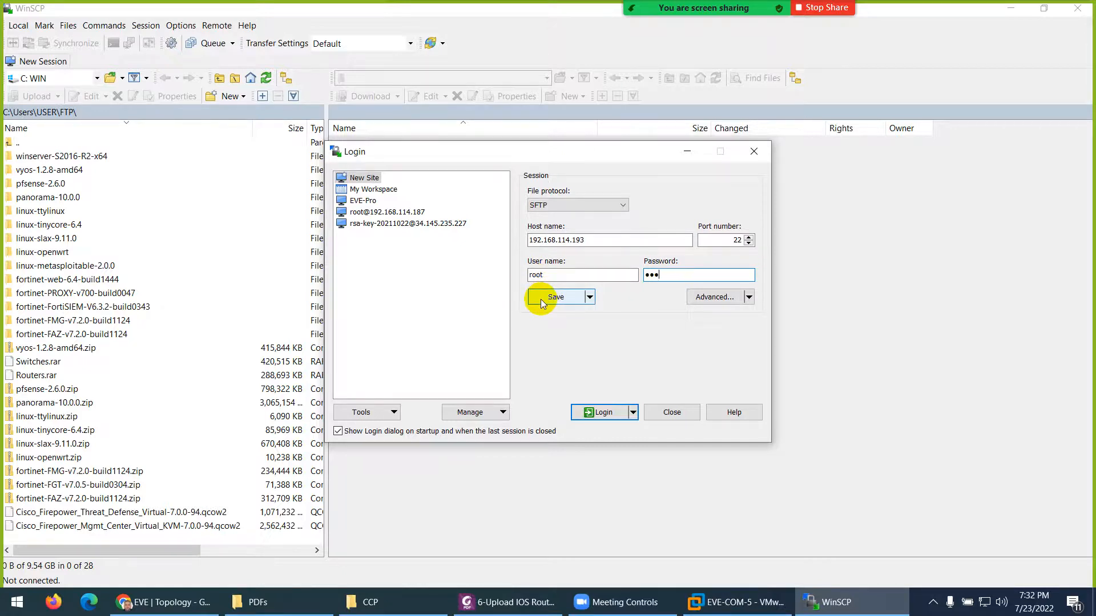
left_click(556, 297)
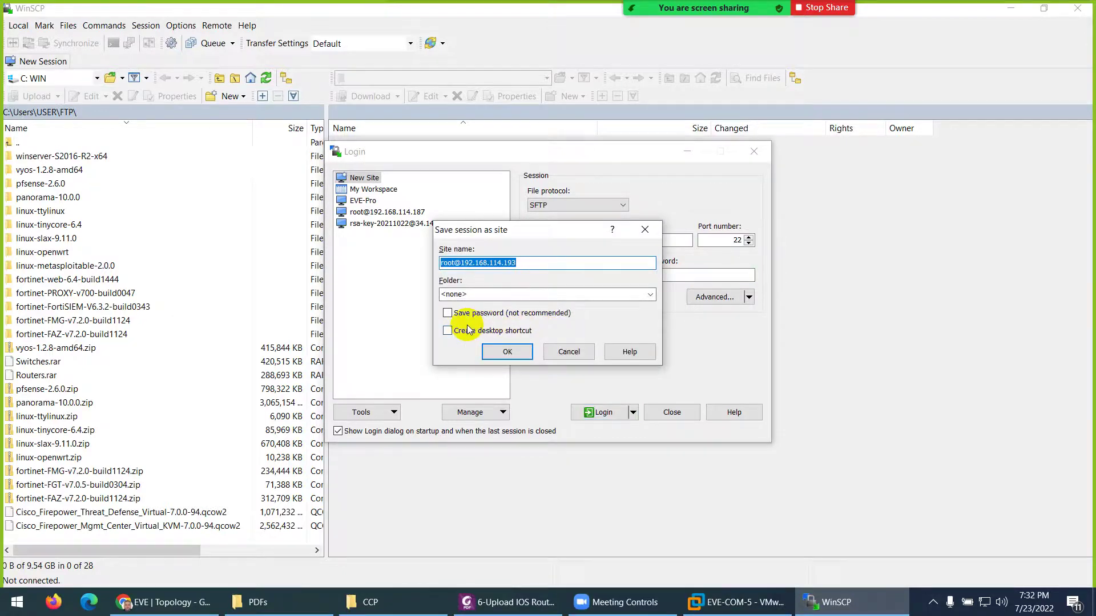
left_click(447, 312)
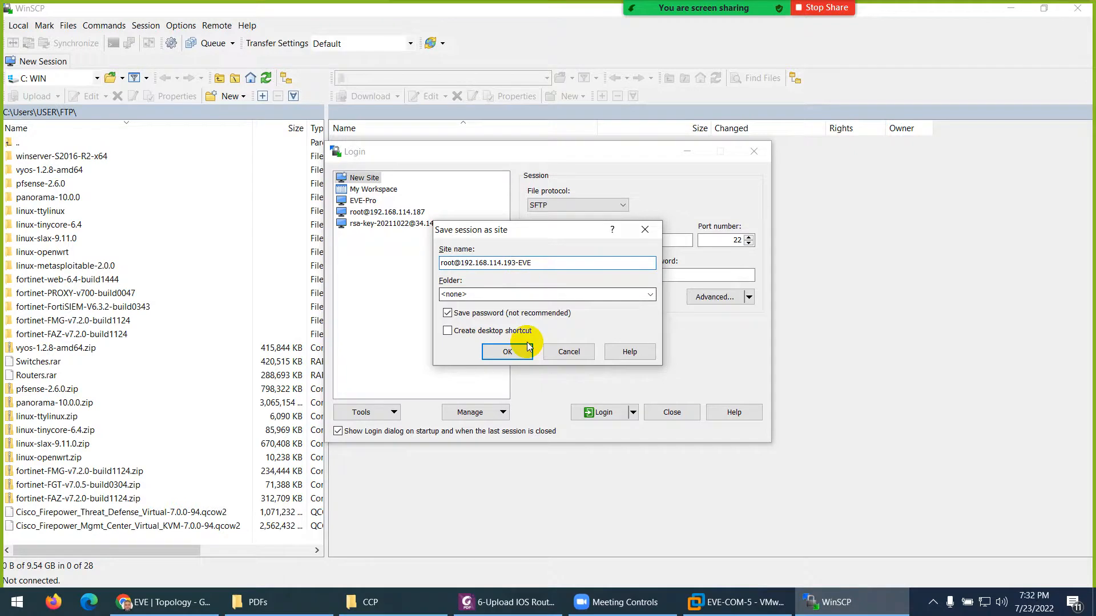
left_click(507, 351)
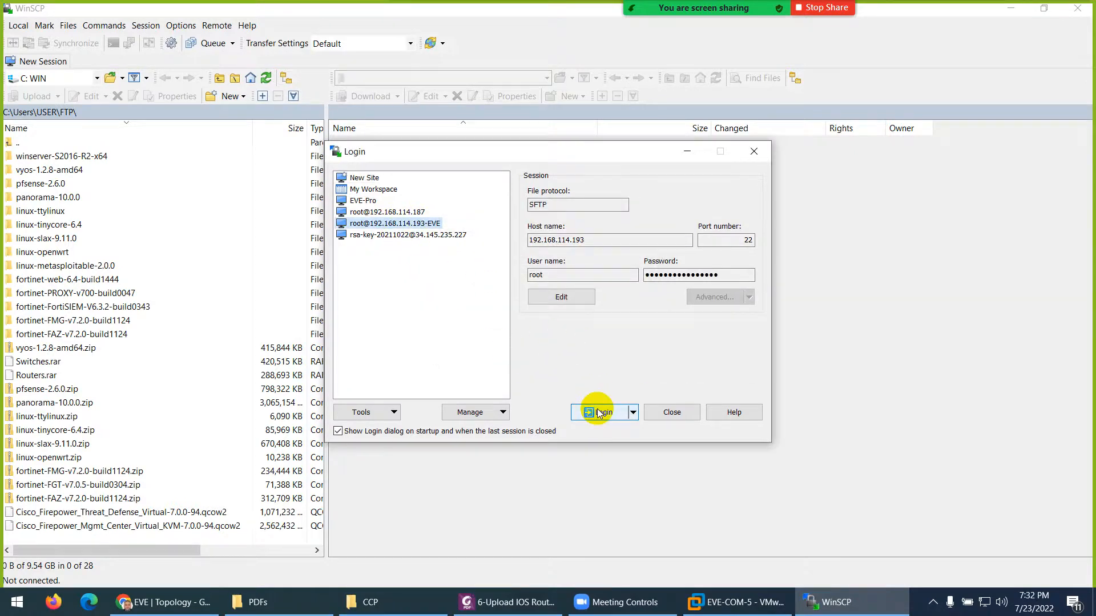
Step: Log in and accept the unknown host key, briefly checking the EVE console
left_click(600, 412)
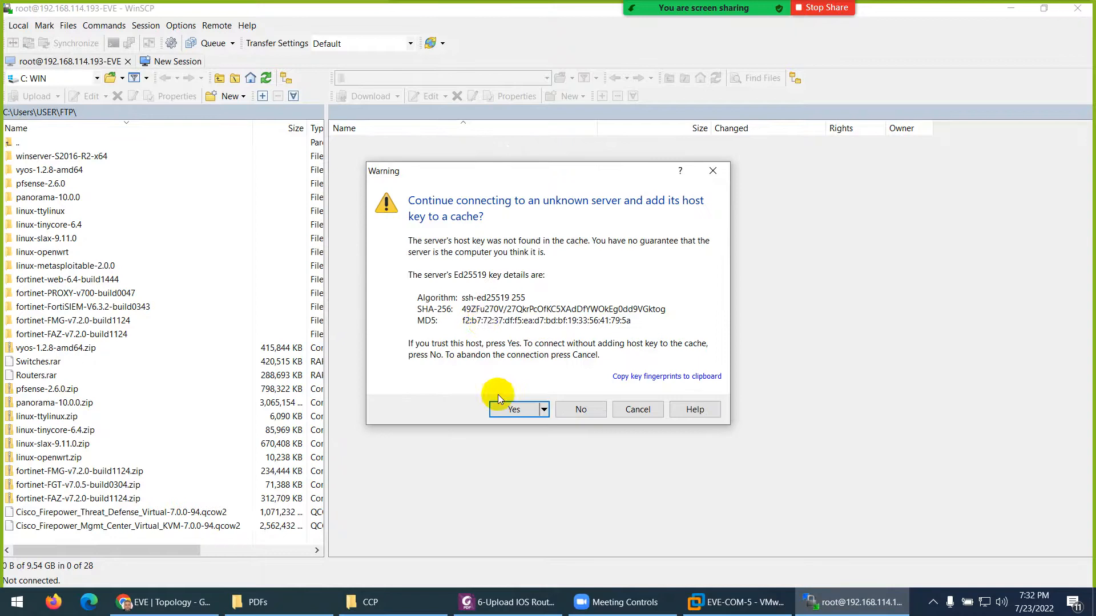
left_click(514, 410)
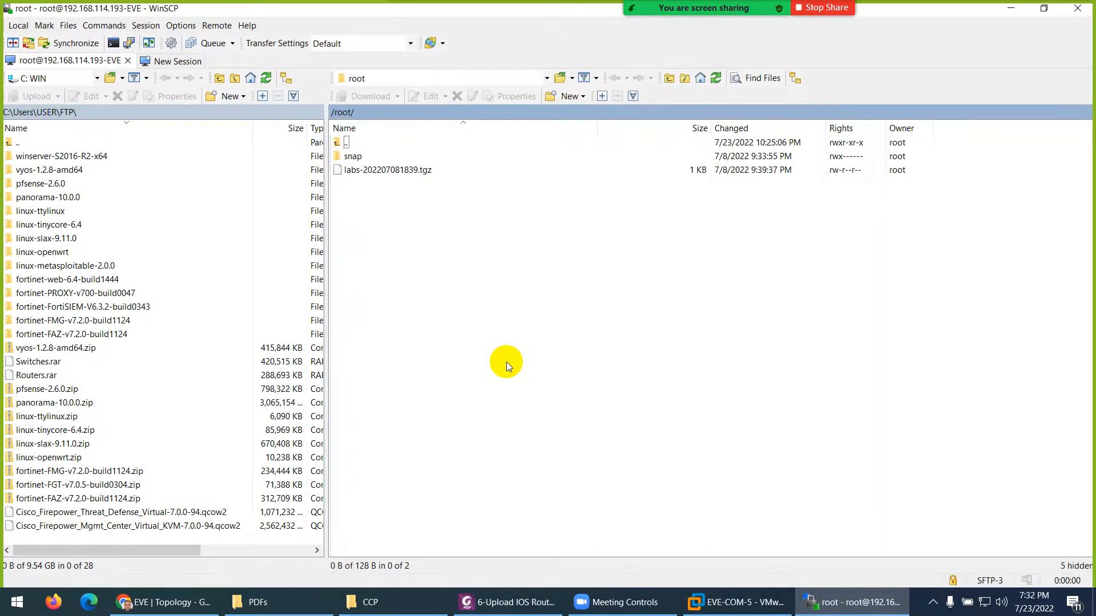
left_click(737, 603)
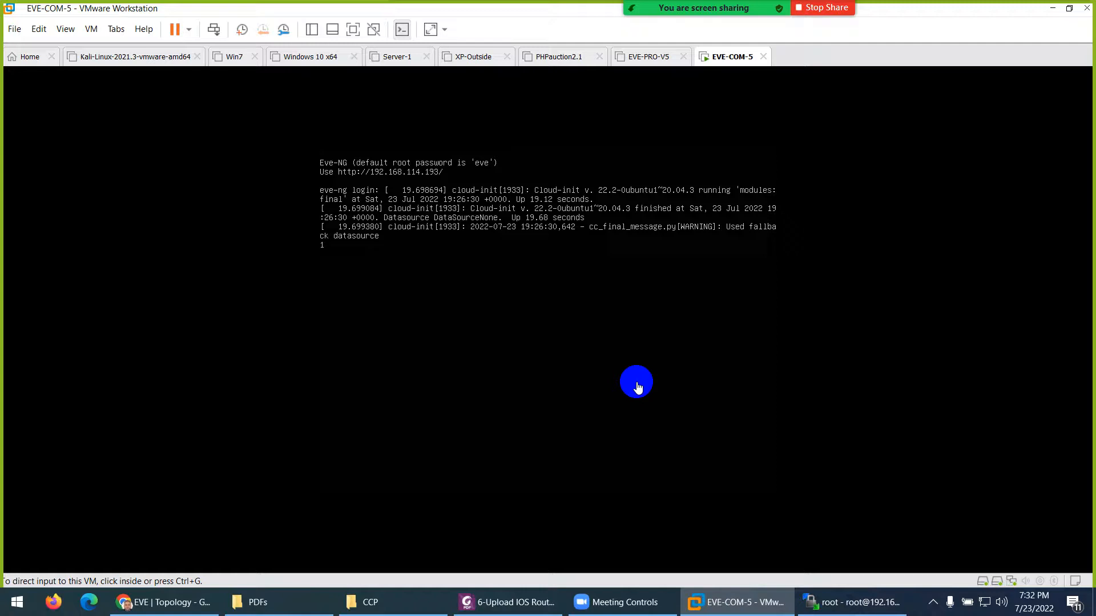
left_click(858, 601)
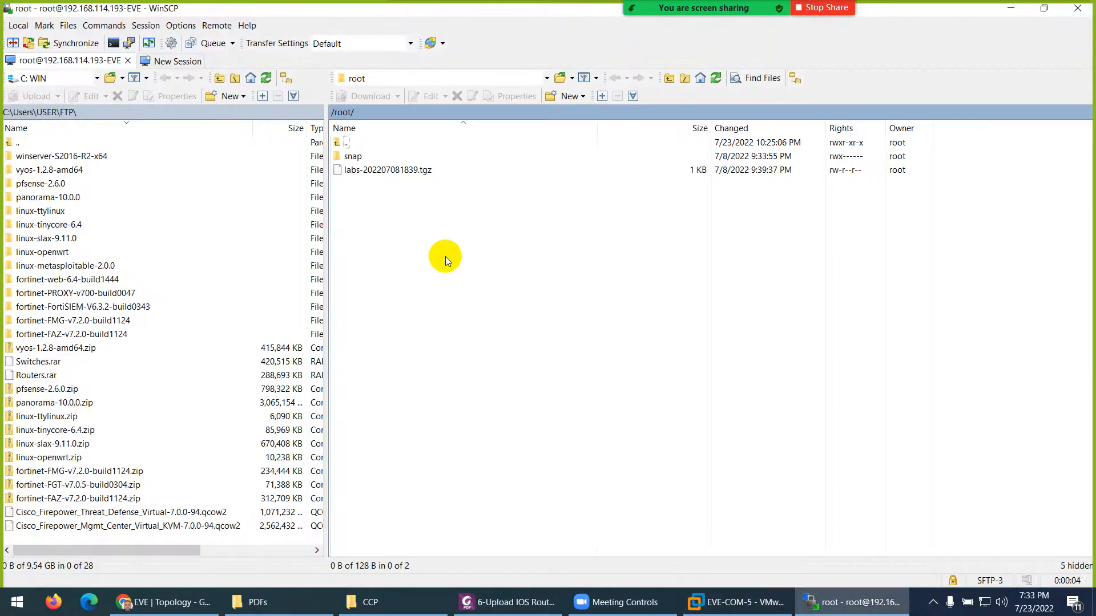
mouse_move(366, 193)
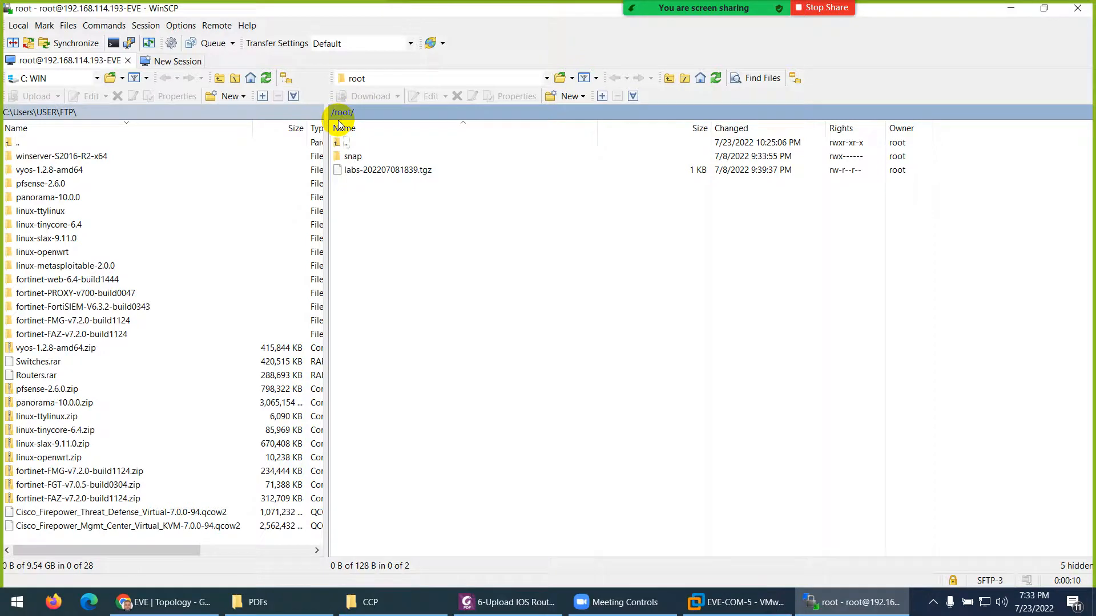
Step: Browse the remote pane to /opt/unetlab/addons/dynamips/
left_click(387, 170)
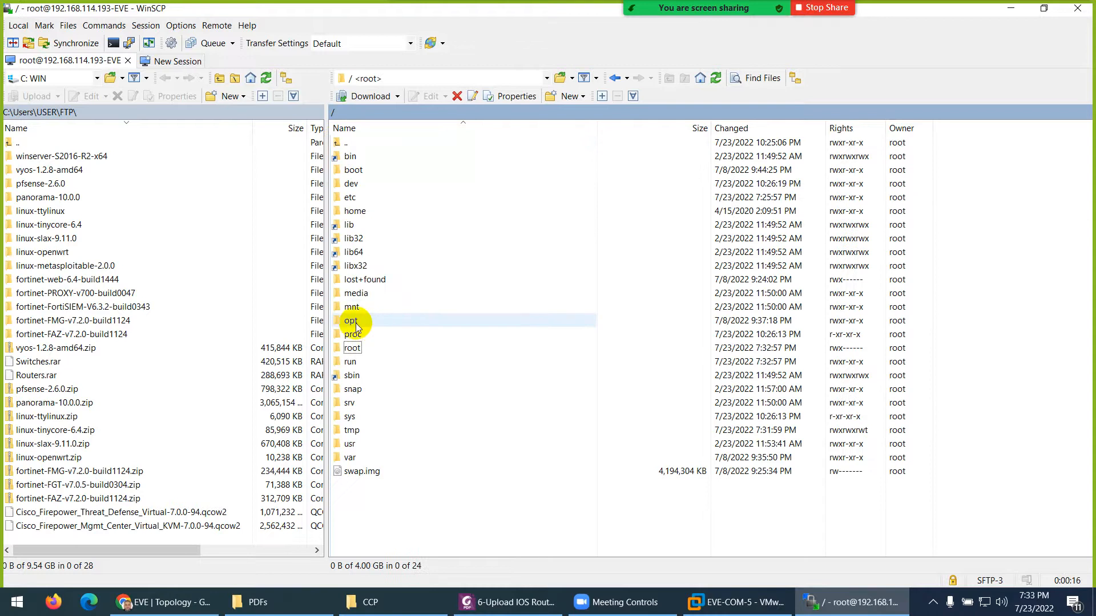
left_click(350, 321)
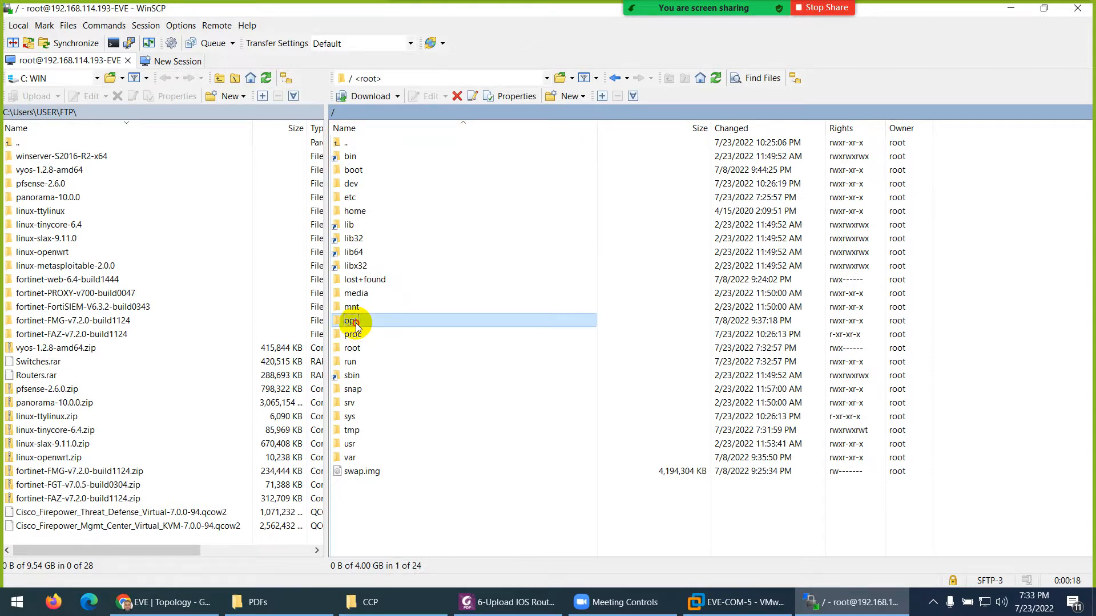
double_click(351, 321)
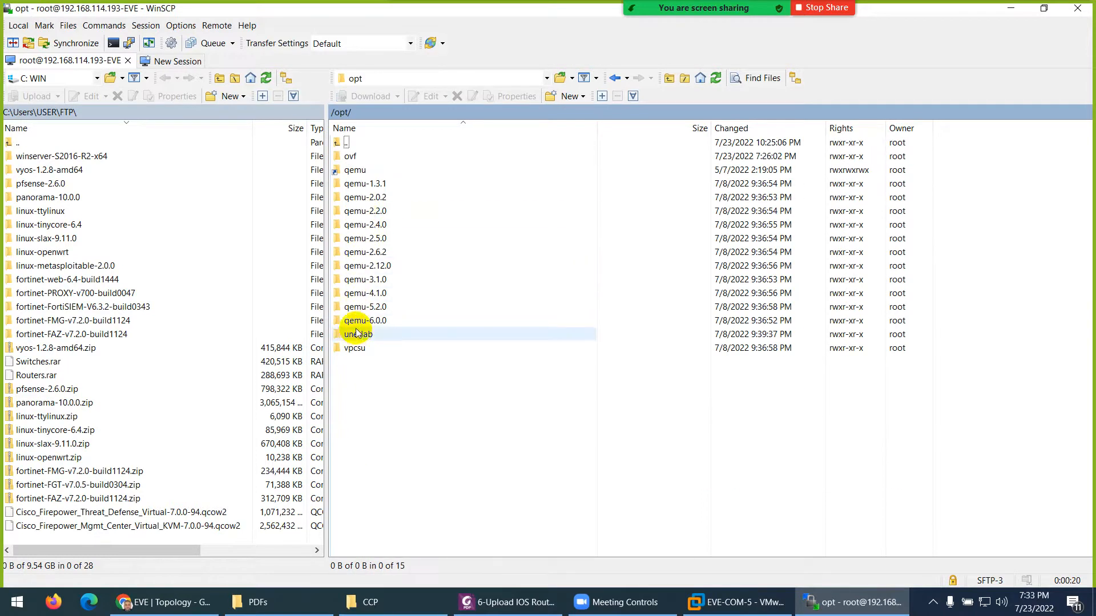
double_click(357, 334)
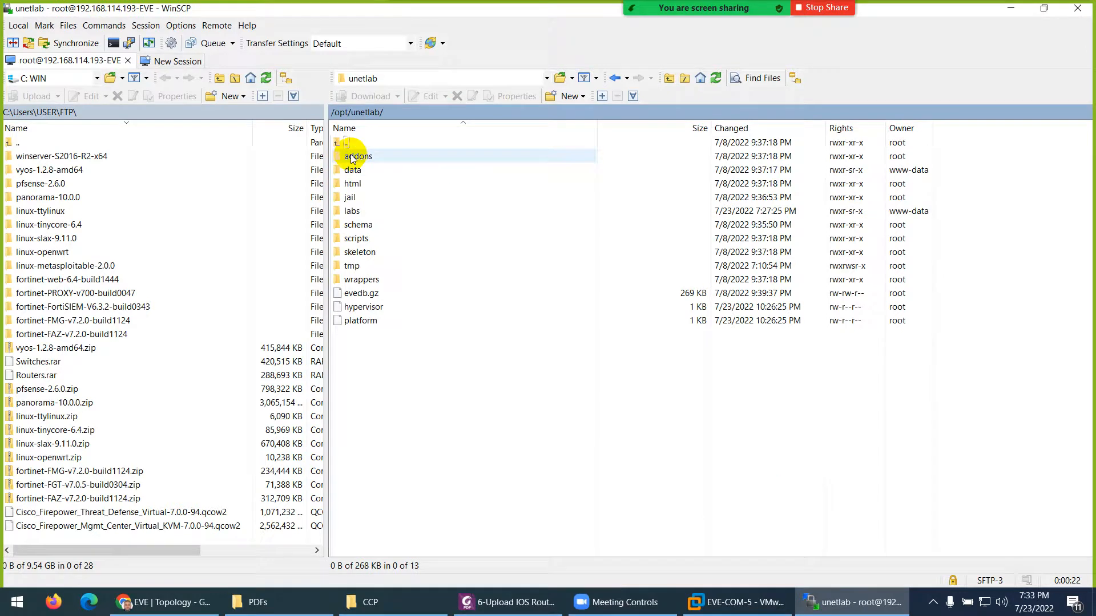
double_click(357, 156)
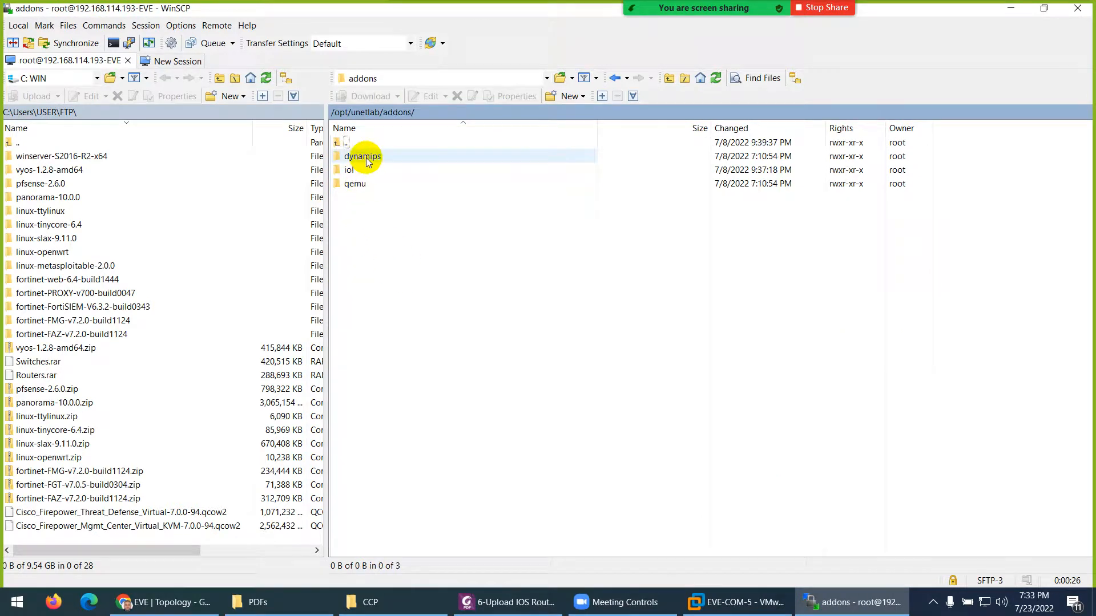
double_click(362, 156)
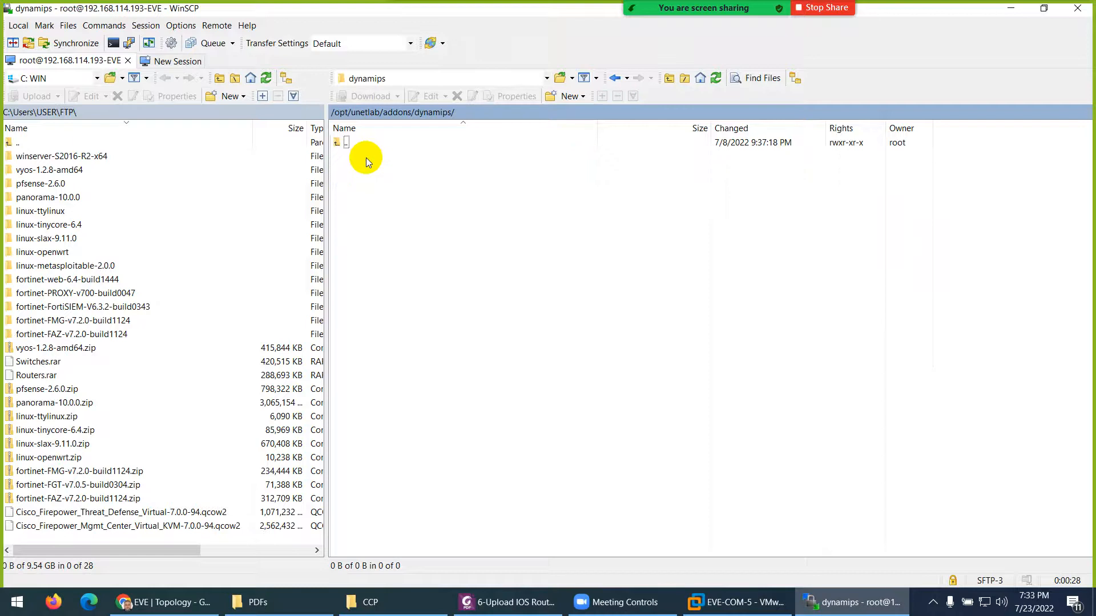
mouse_move(330, 354)
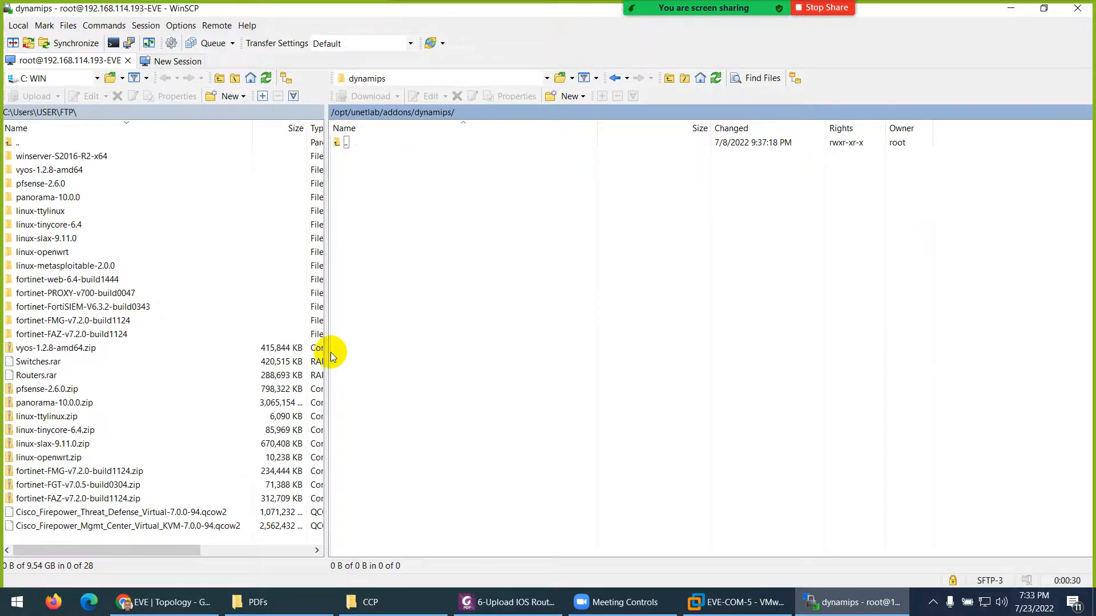
mouse_move(441, 178)
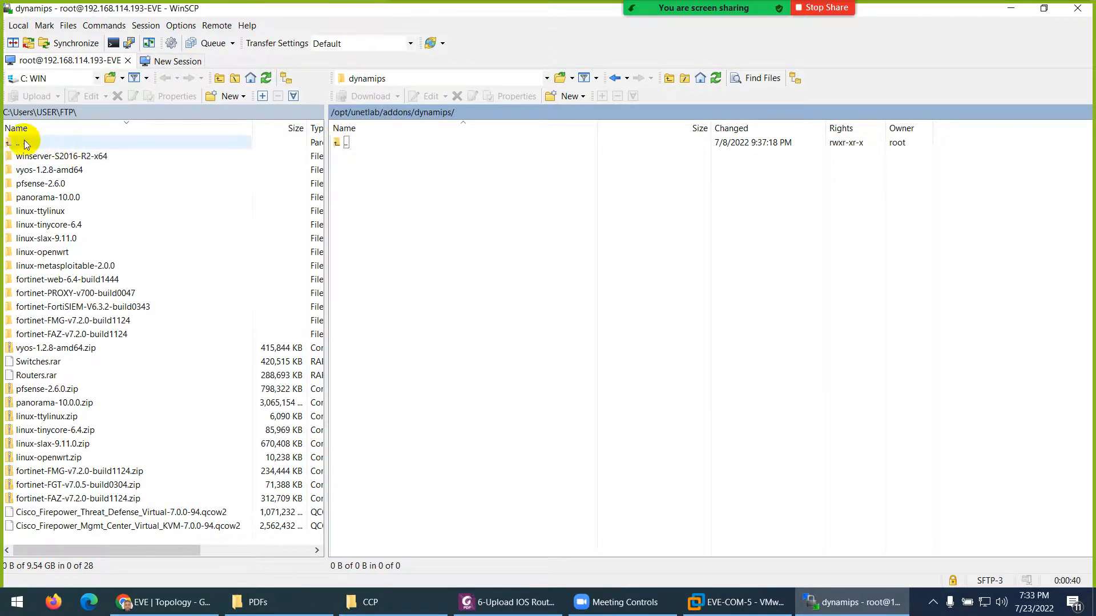
Step: Open Desktop\CCP locally and drag the router image files into the dynamips folder
left_click(97, 78)
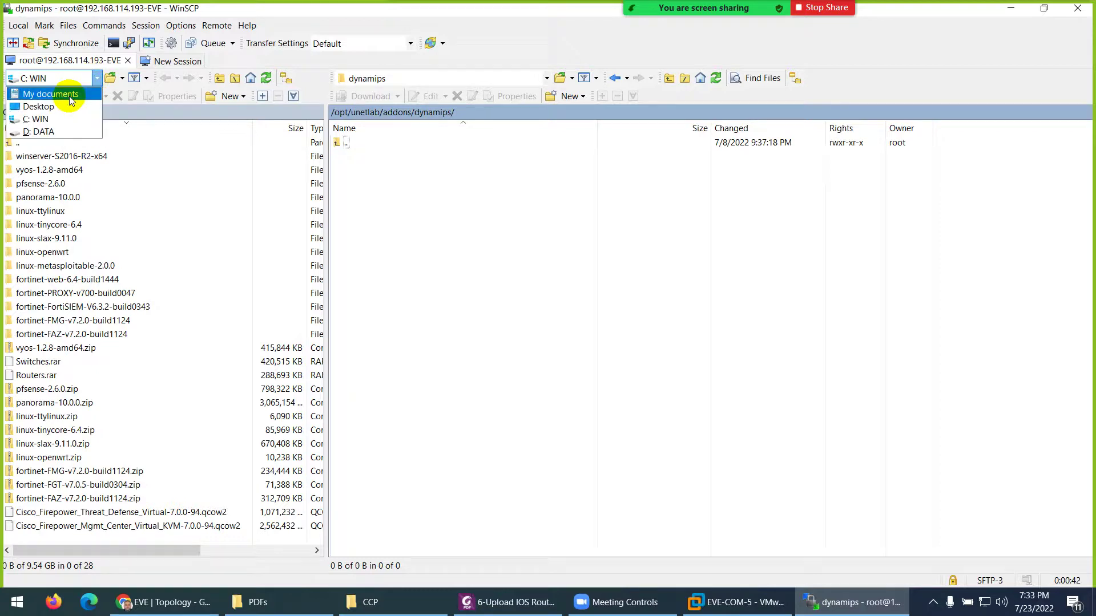
left_click(38, 107)
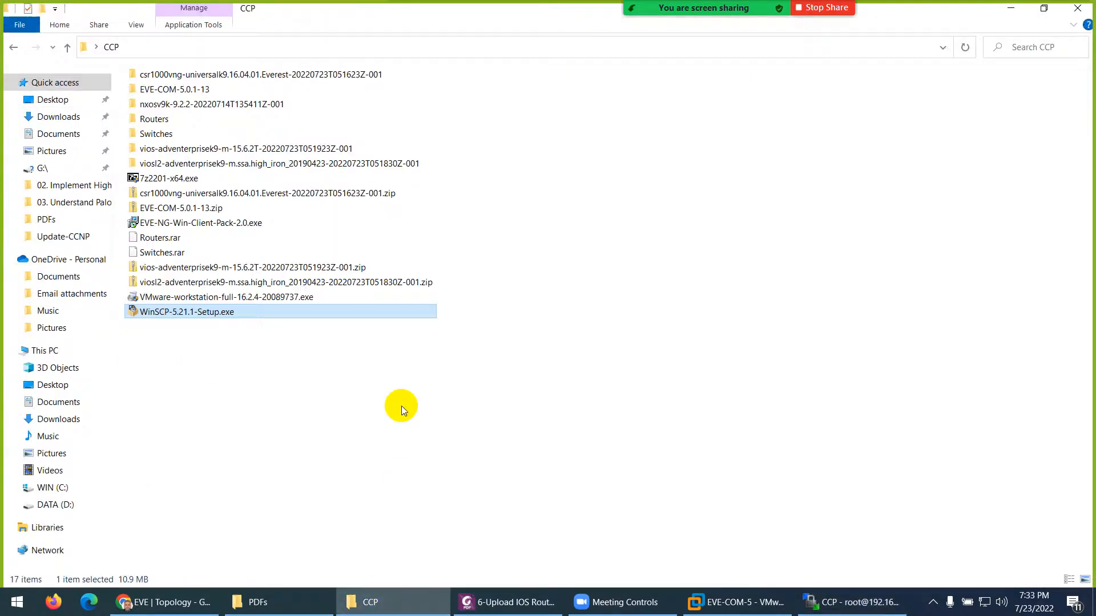
double_click(159, 119)
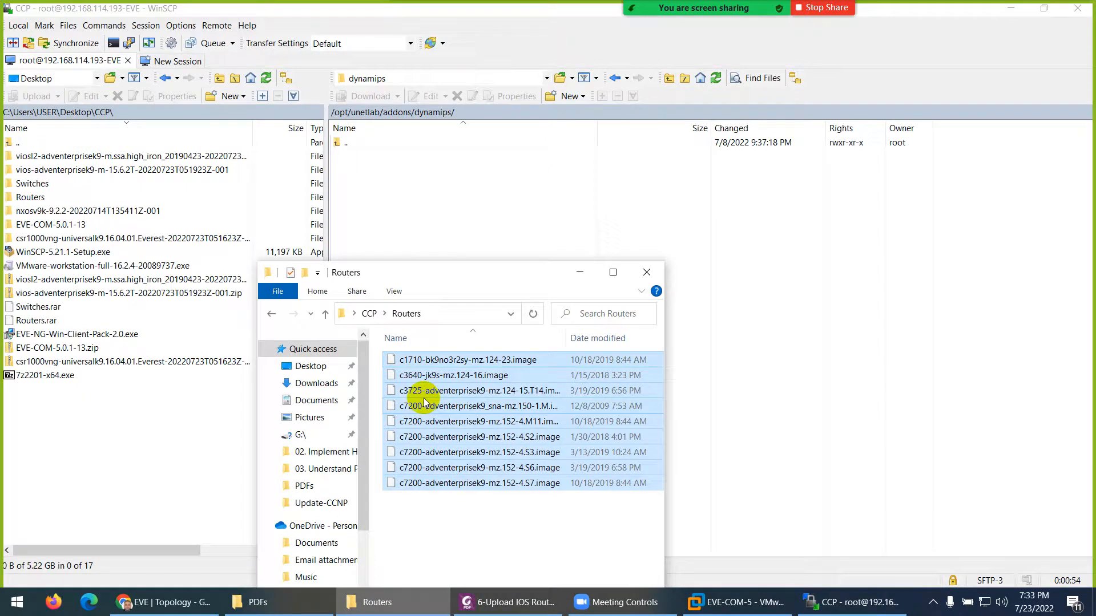
left_click(647, 272)
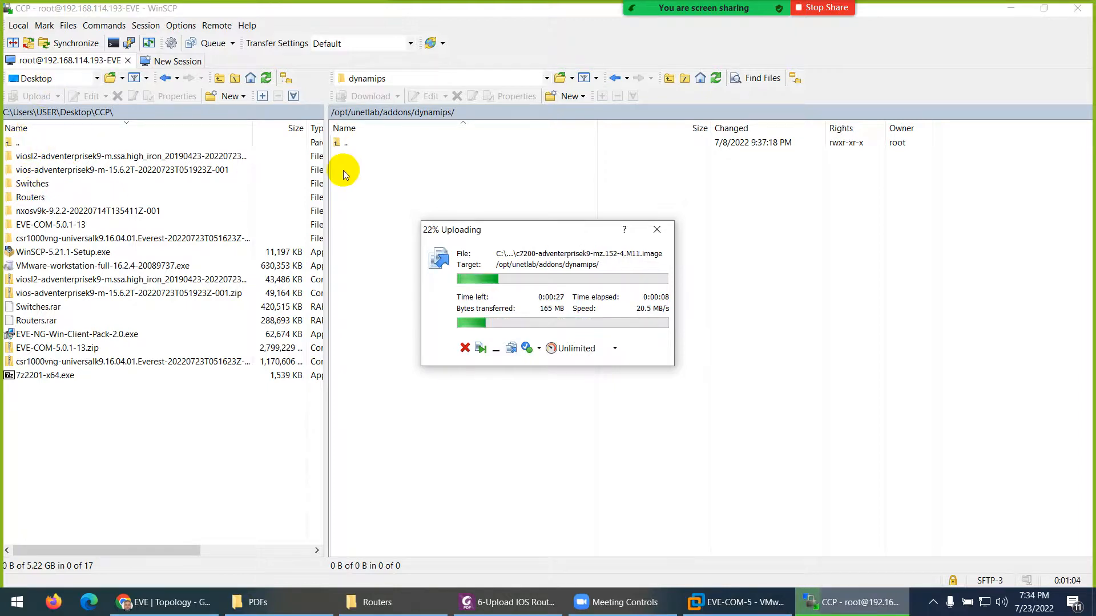
left_click(378, 603)
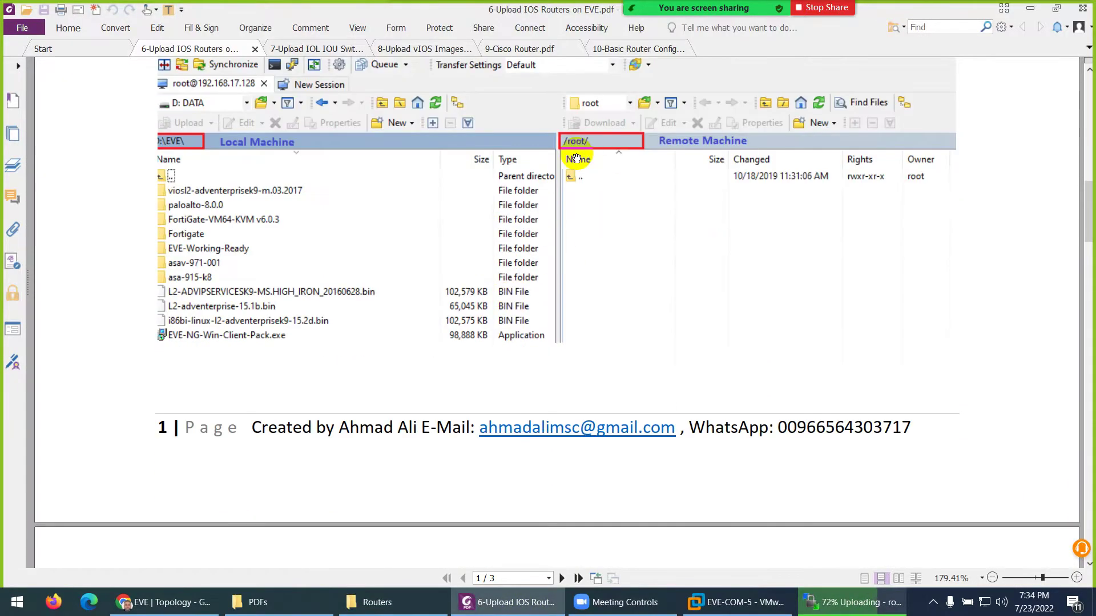
Step: Scroll the upload guide to the fixpermissions page, confirming the finished upload in WinSCP
left_click(563, 578)
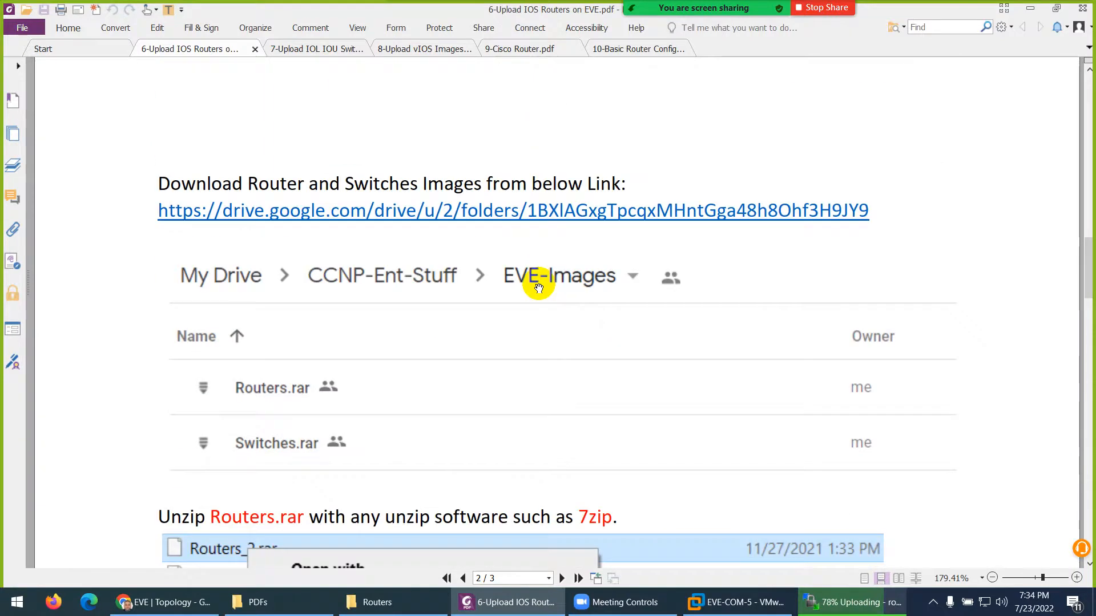
mouse_move(458, 211)
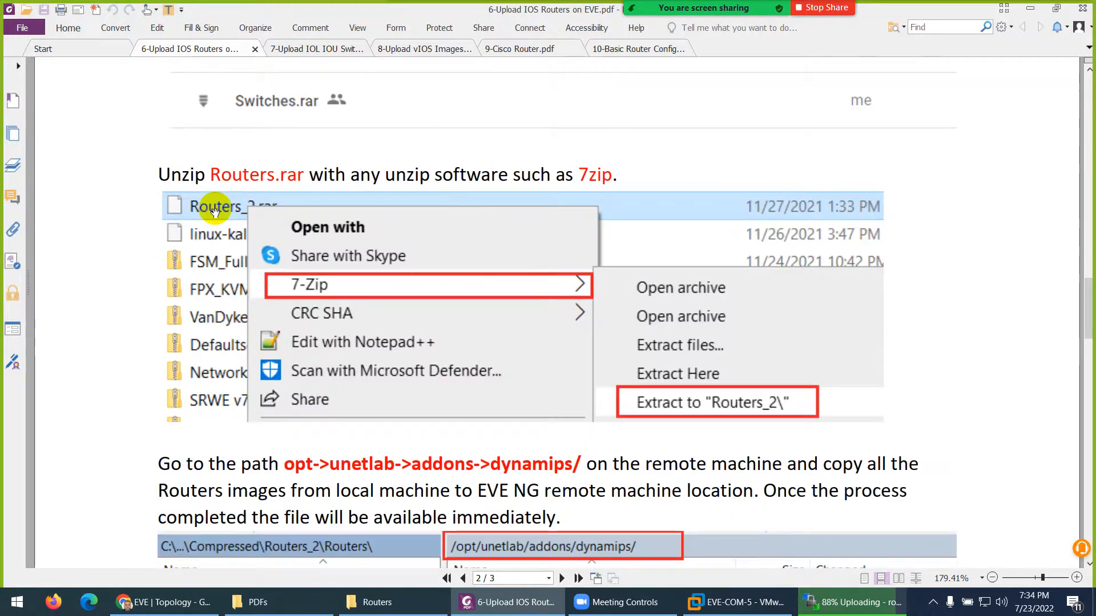
scroll("down", 3)
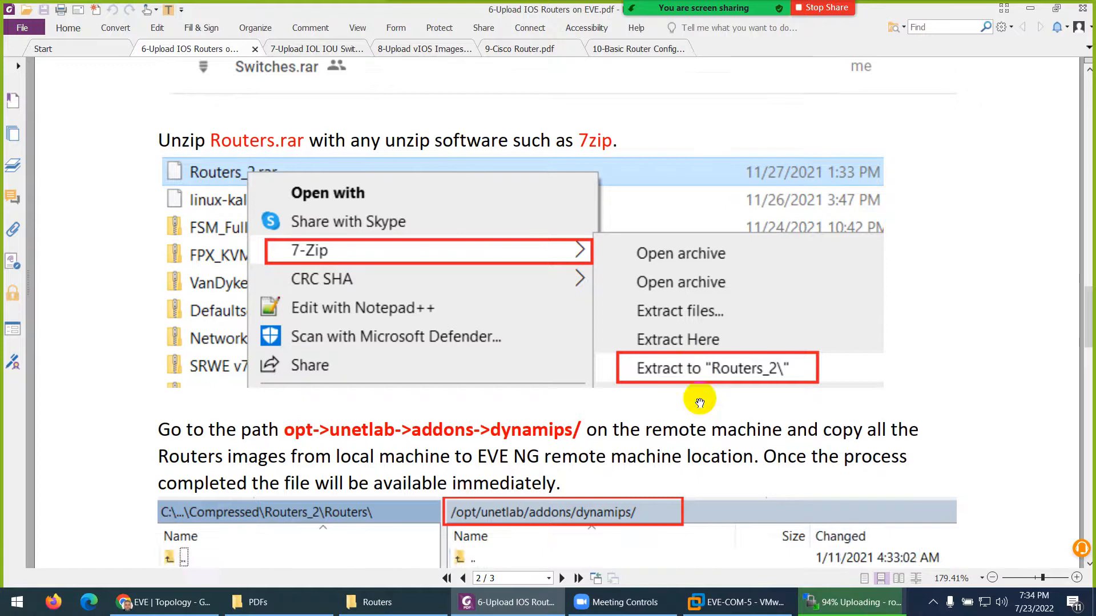
scroll("down", 3)
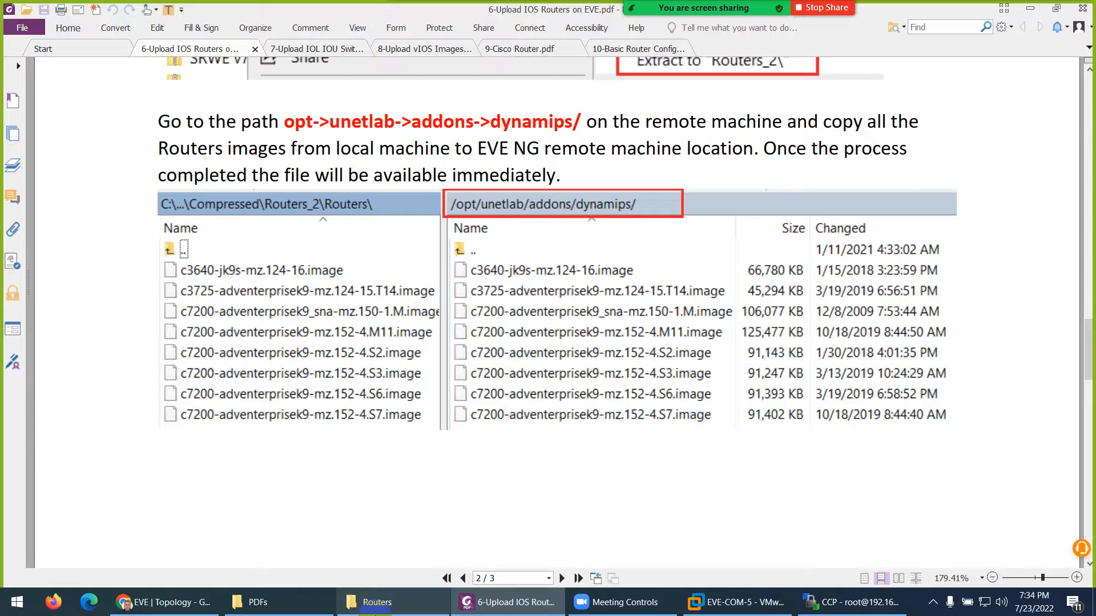
left_click(848, 602)
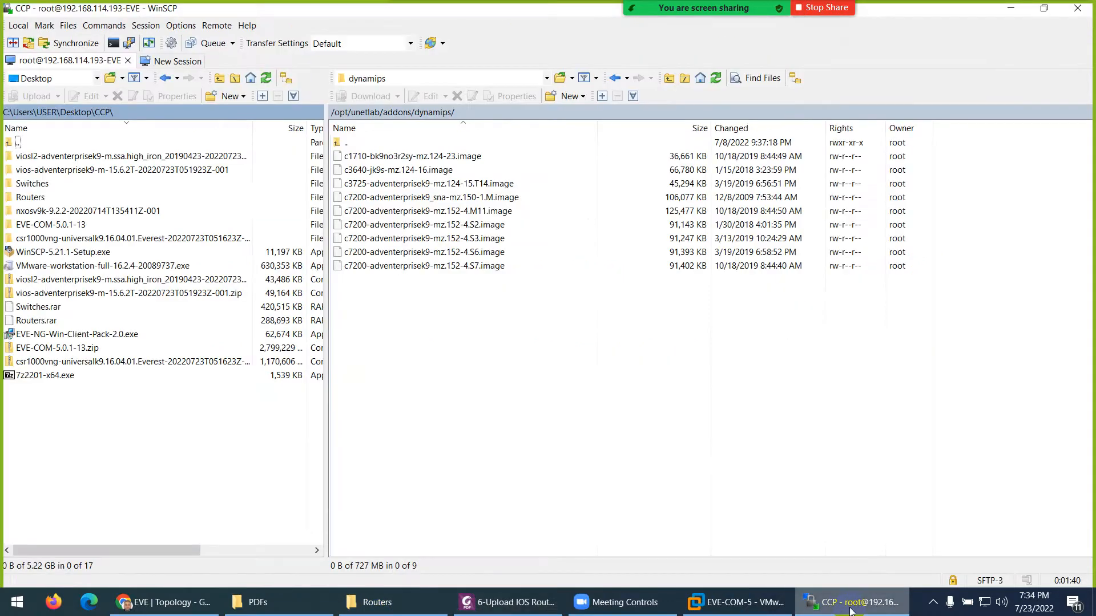
left_click(514, 602)
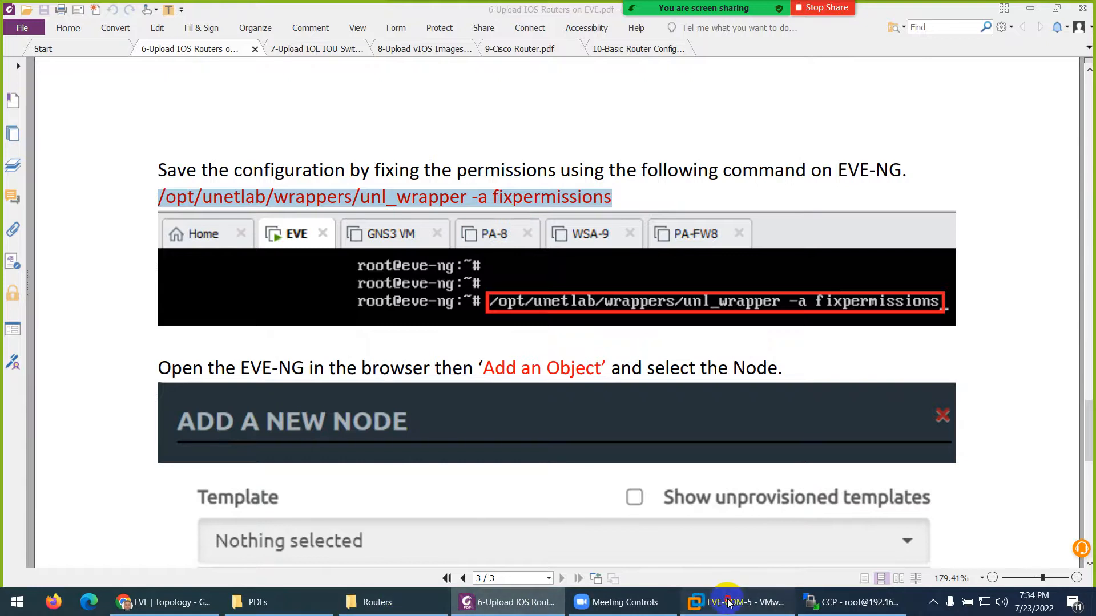
Step: Run fixpermissions as root on the EVE-NG console, then scroll the EVE topology page
left_click(729, 602)
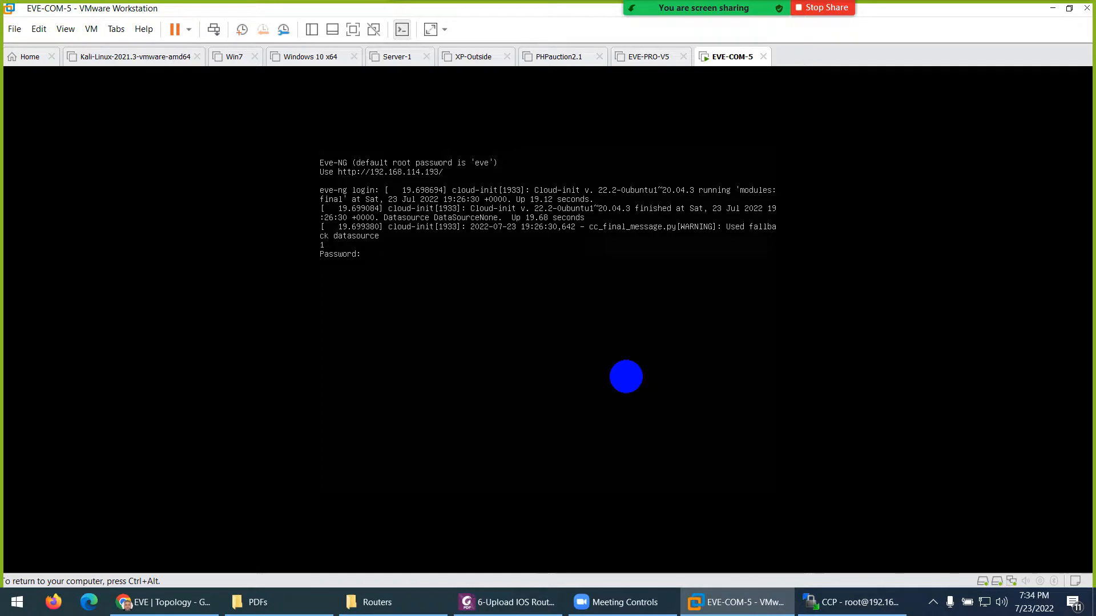
type("root")
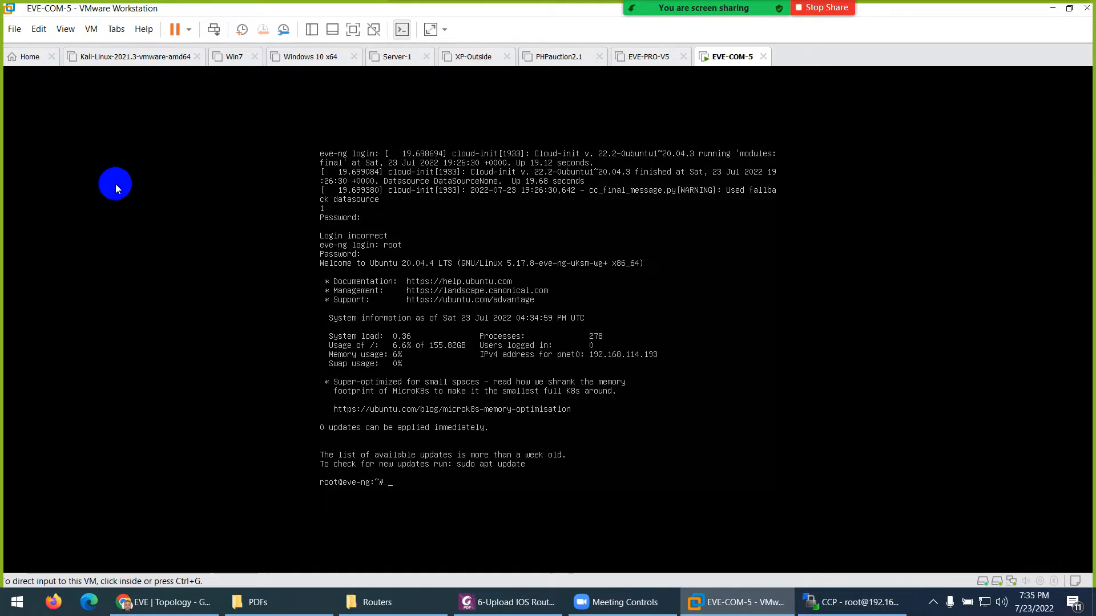
left_click(39, 29)
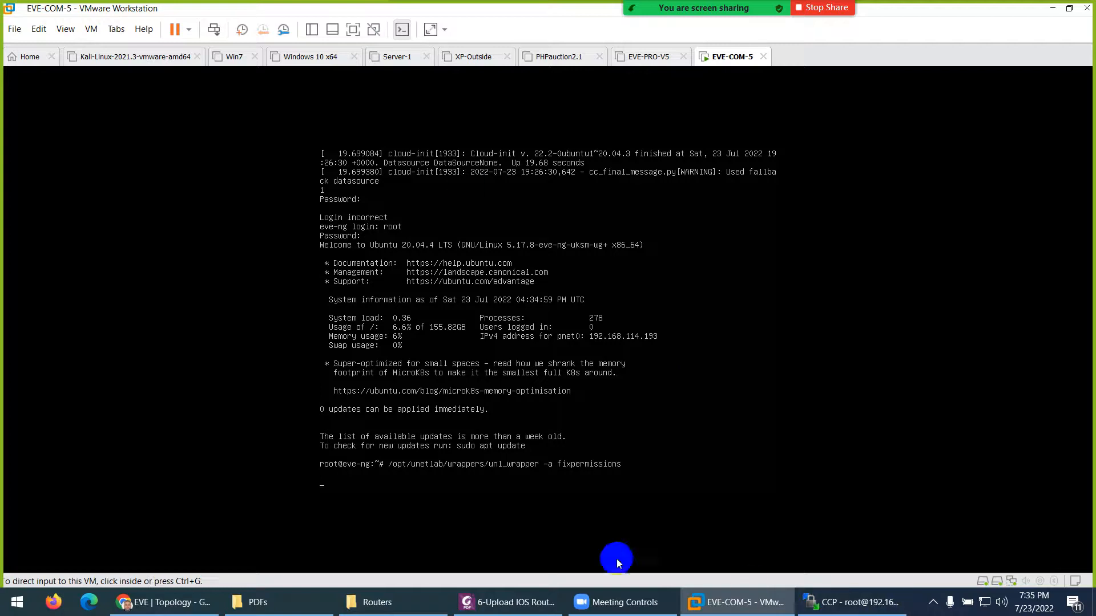
left_click(512, 603)
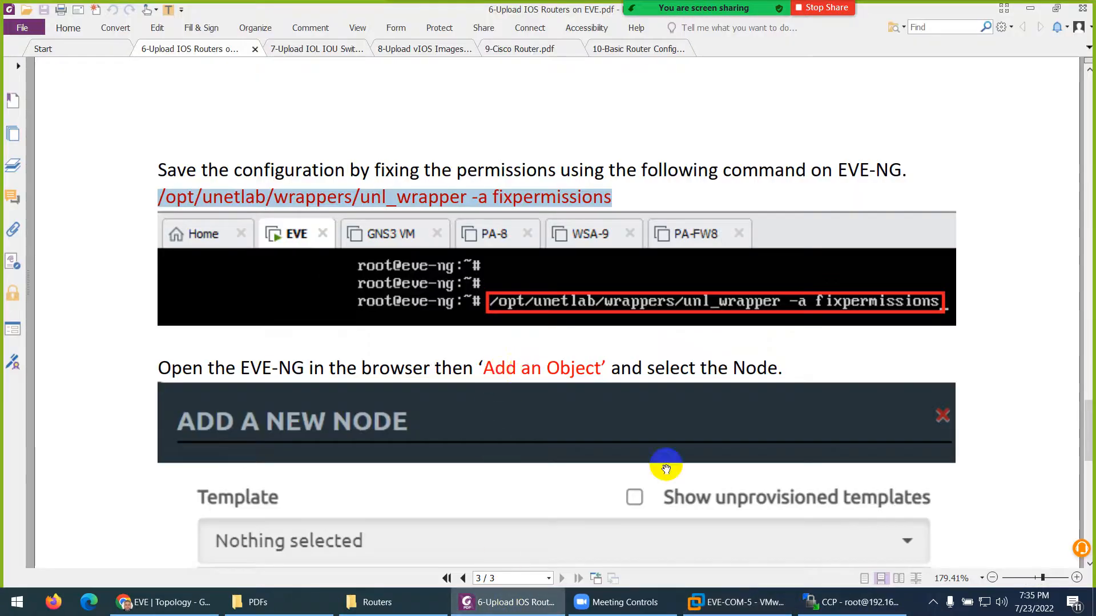
left_click(848, 602)
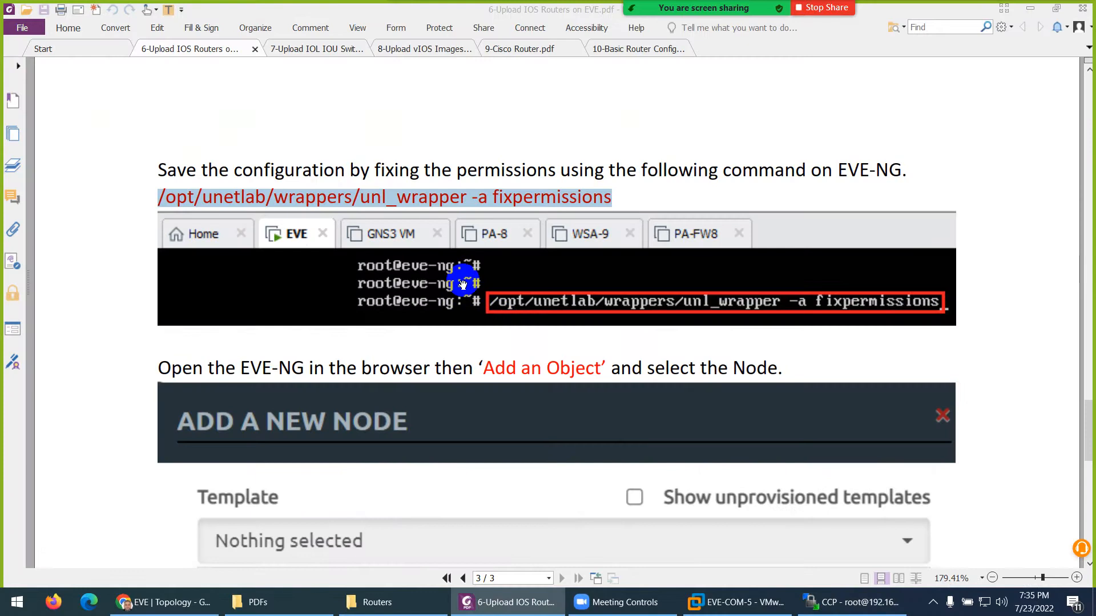
scroll("down", 3)
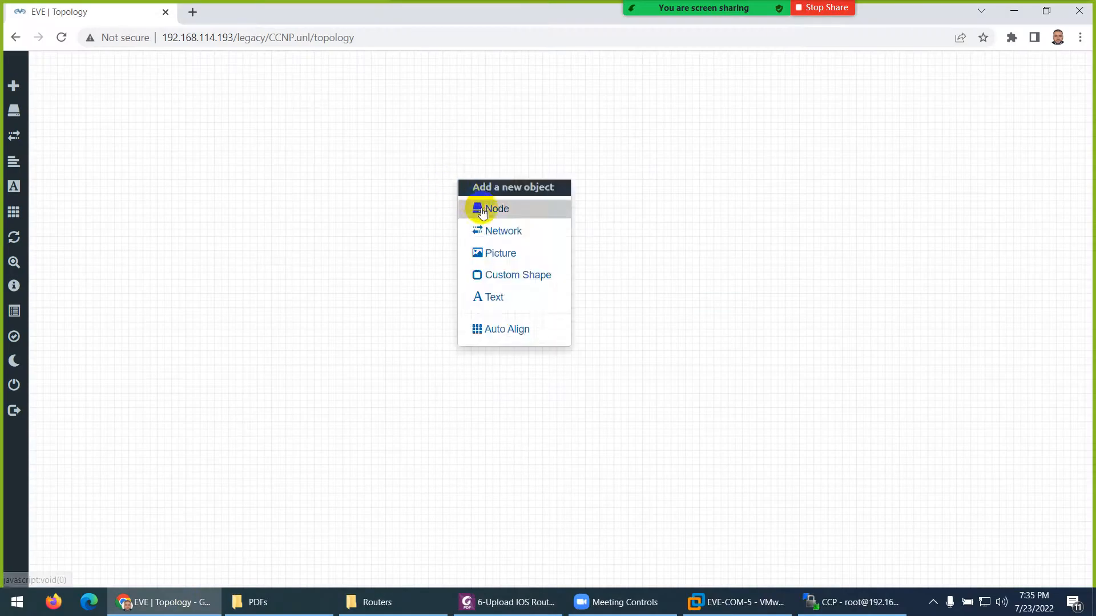
Step: Add a Cisco IOS 3725 (Dynamips) router node to the lab
left_click(495, 209)
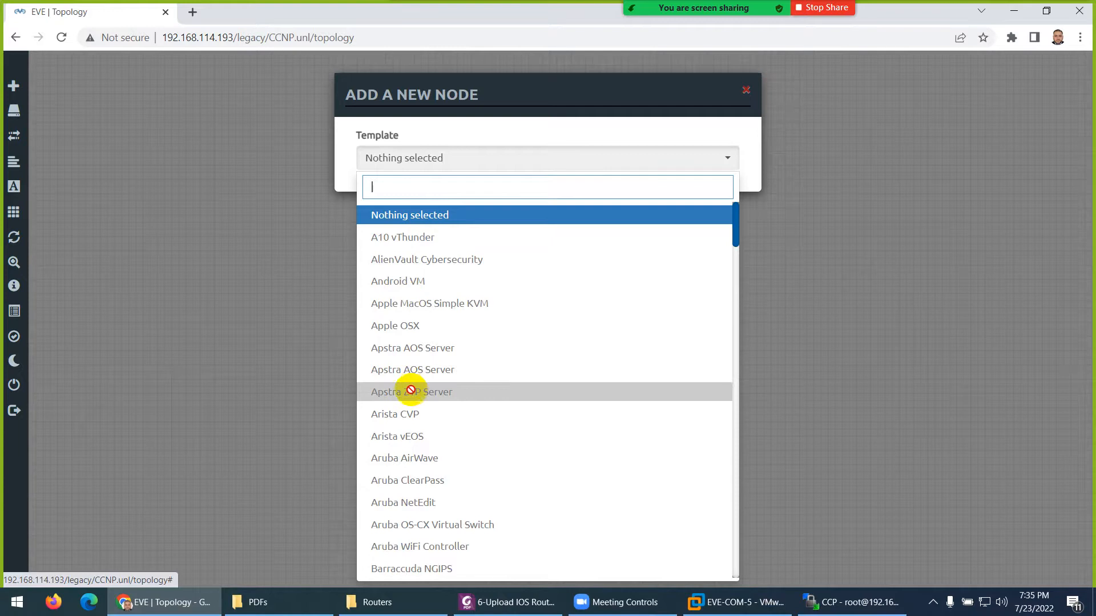
scroll("down", 3)
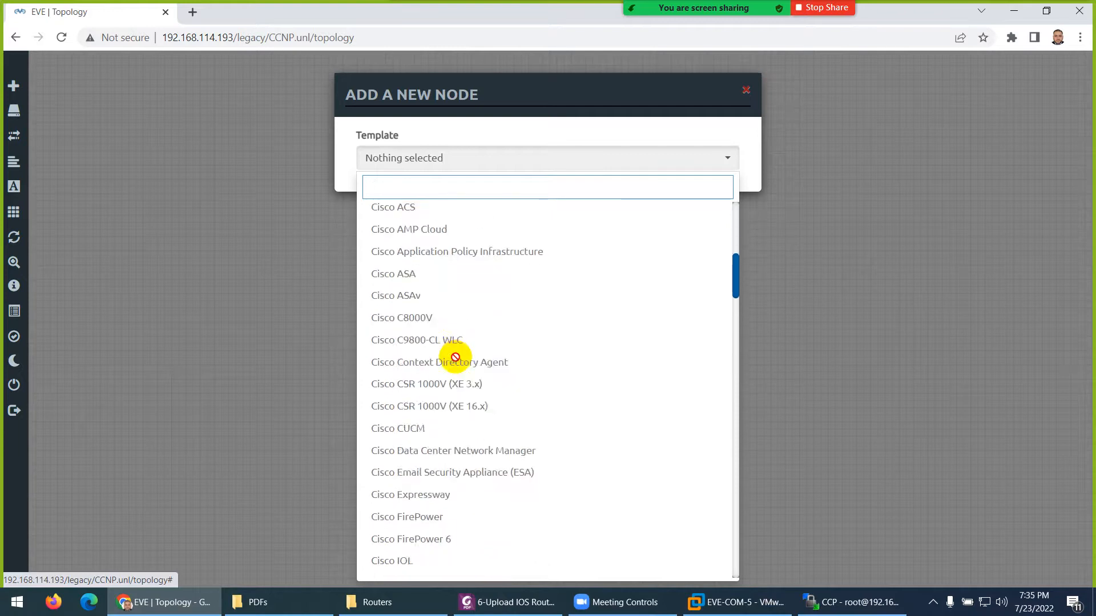
scroll("down", 3)
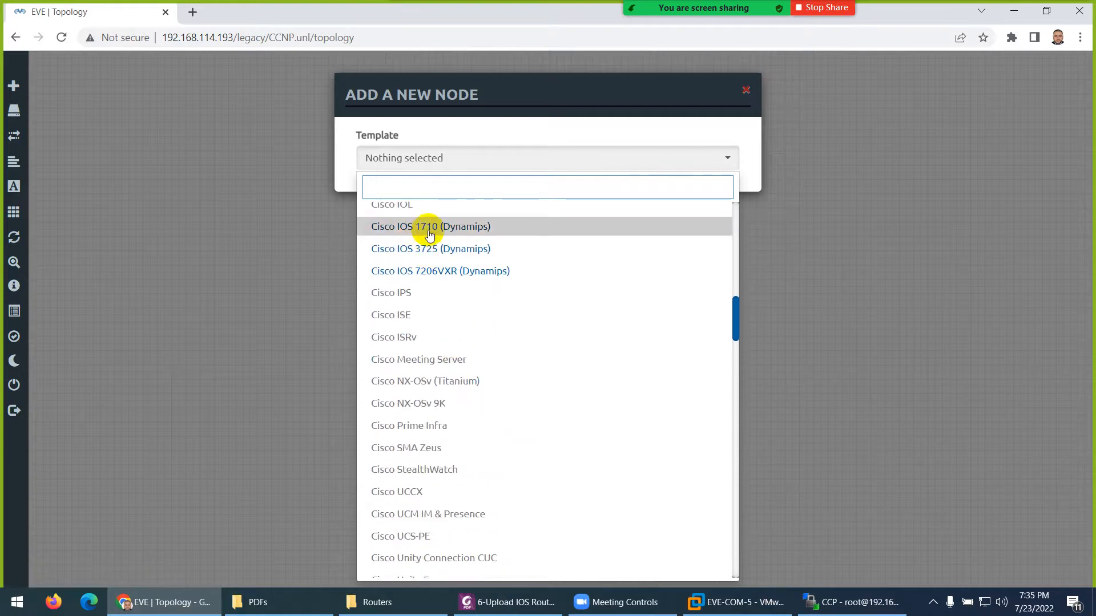
mouse_move(424, 252)
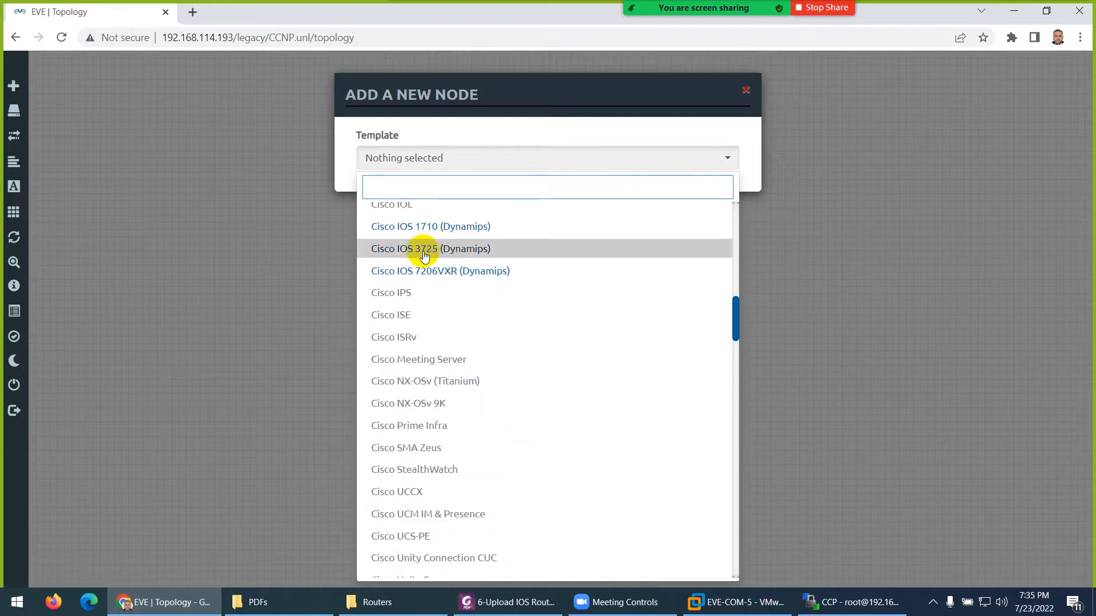
left_click(424, 248)
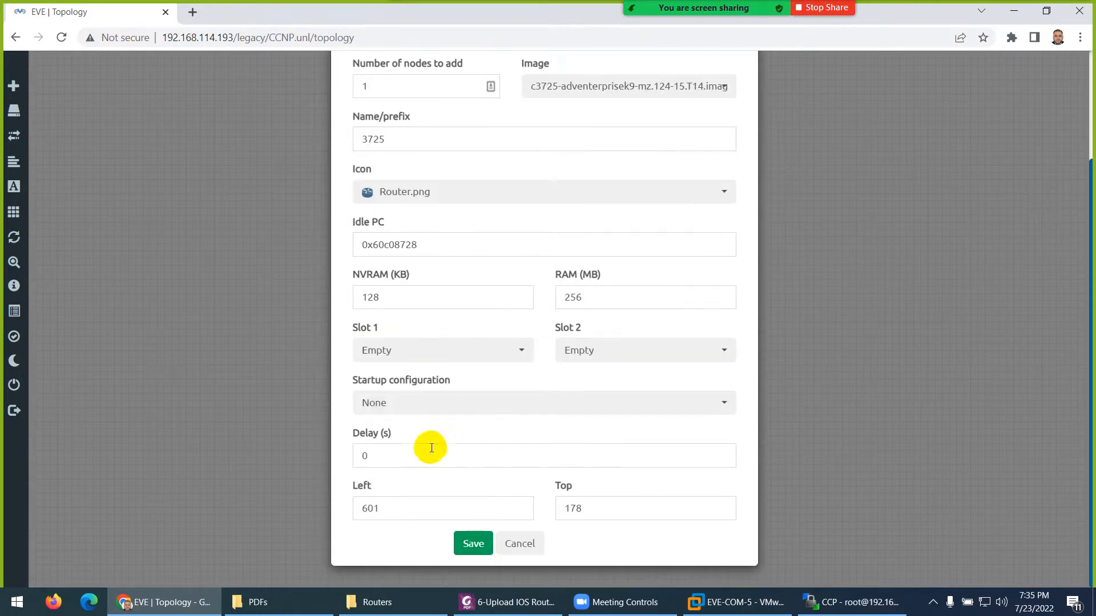
left_click(473, 543)
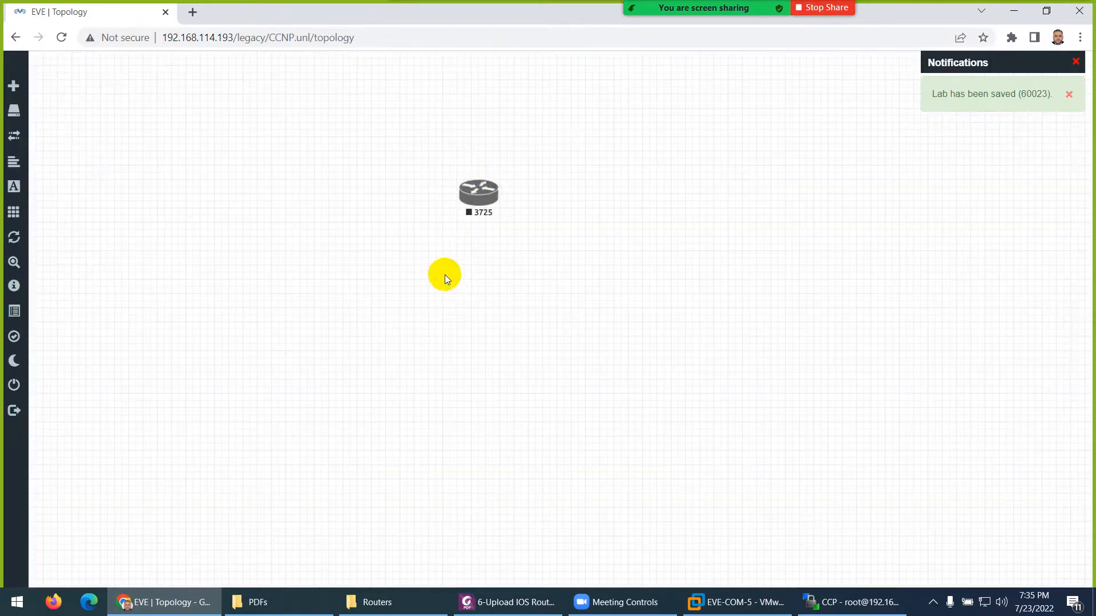
Step: Start the 3725 router and open its console session
right_click(478, 193)
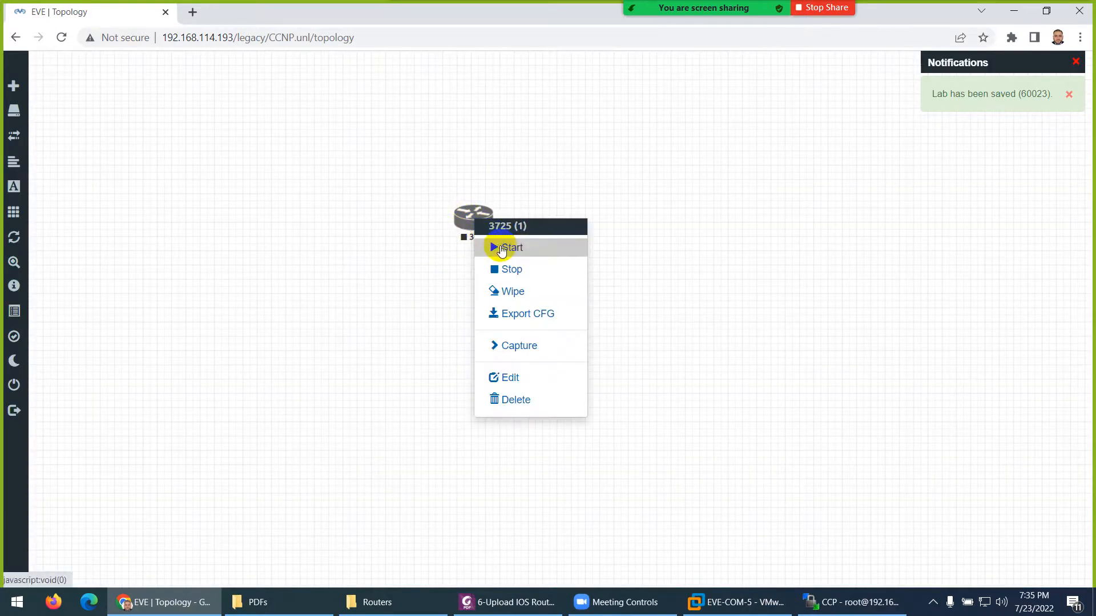
left_click(509, 247)
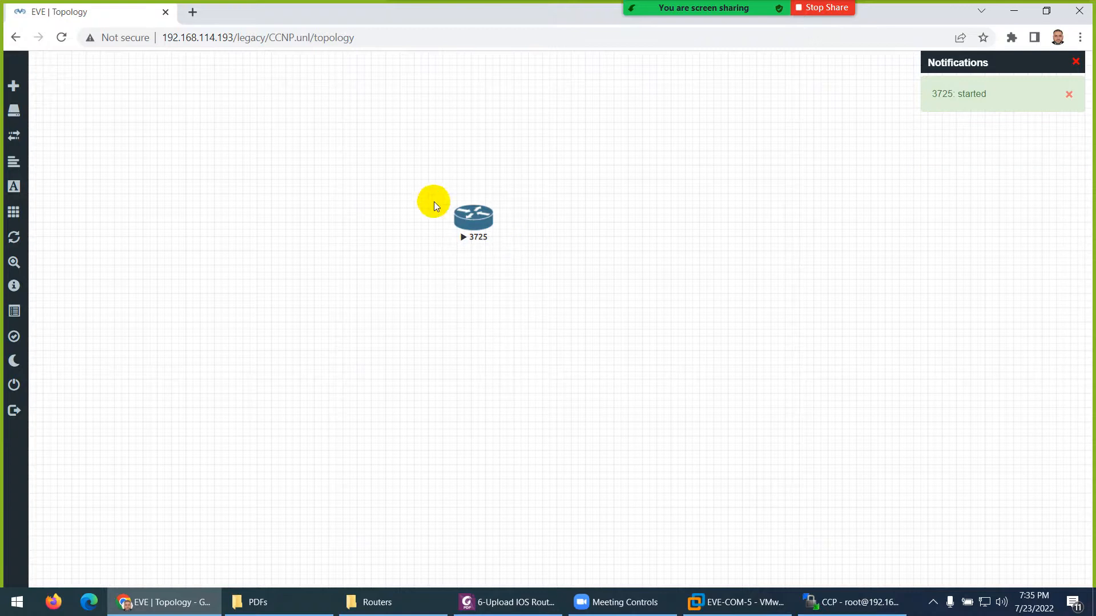
left_click(473, 216)
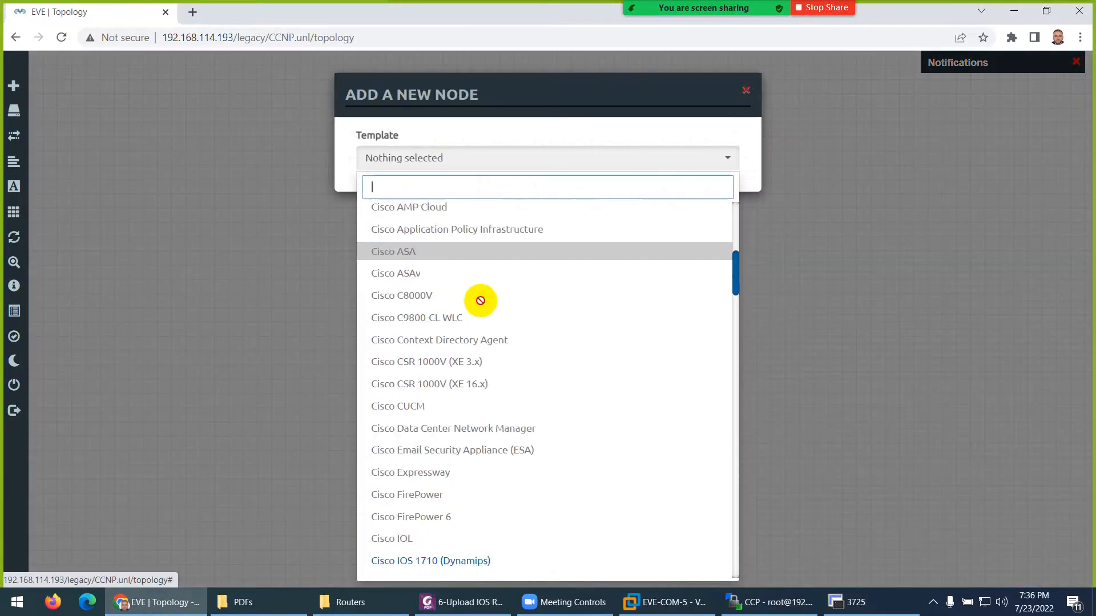
Step: Select the Cisco IOS 7206VXR (Dynamips) template and browse its available images
scroll("down", 3)
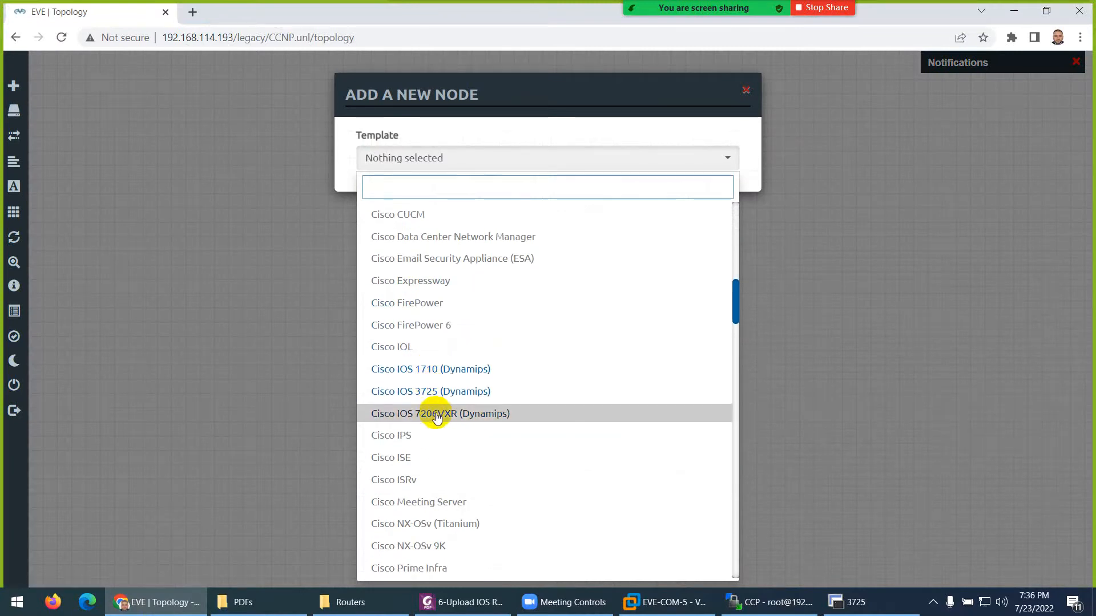
left_click(440, 413)
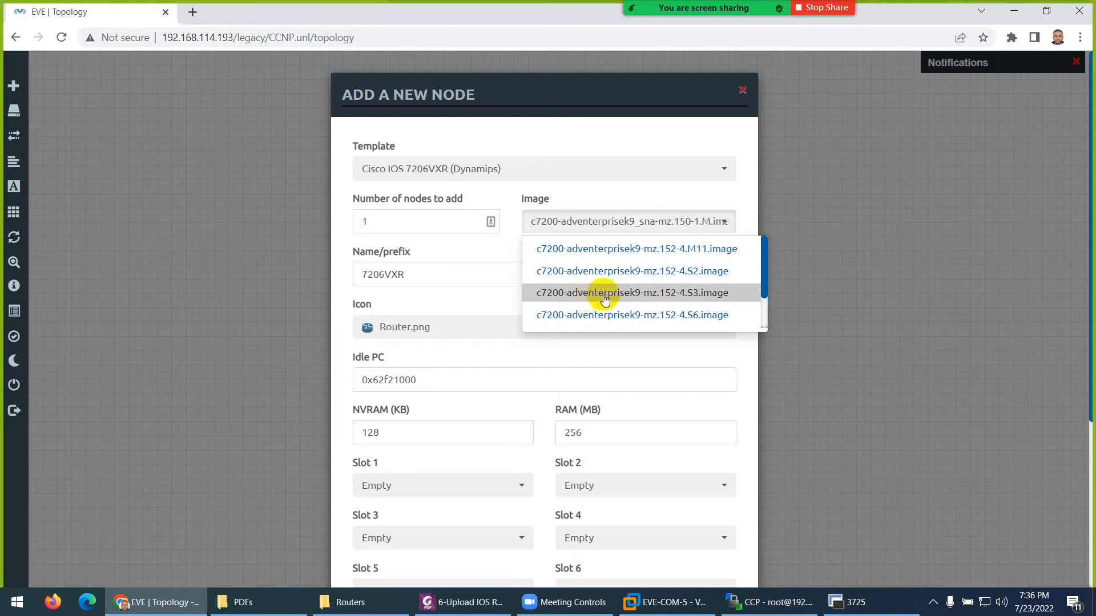
scroll("down", 3)
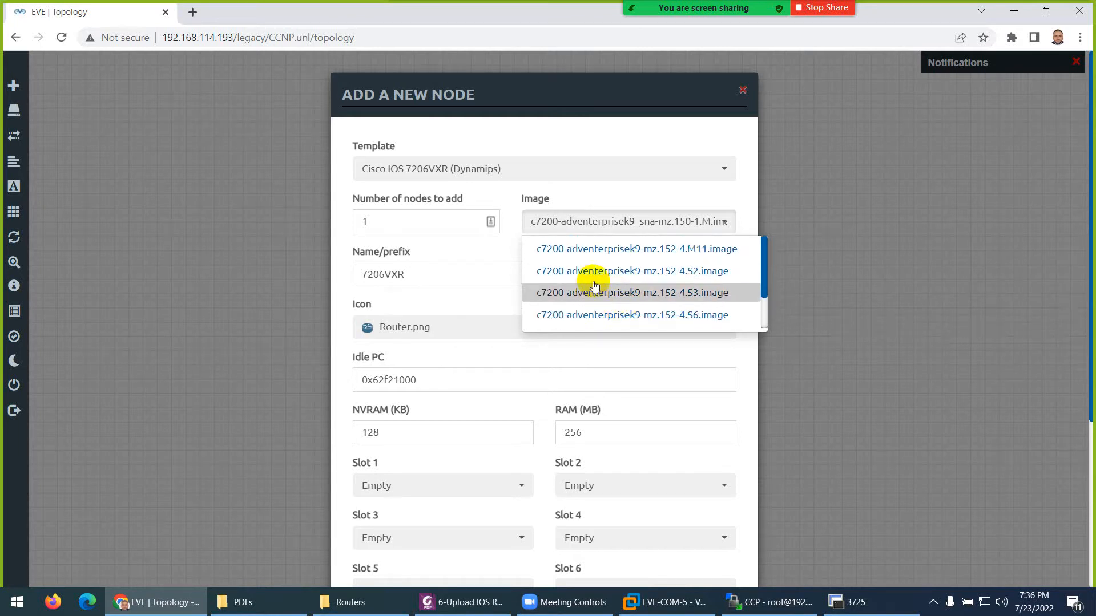
scroll("down", 3)
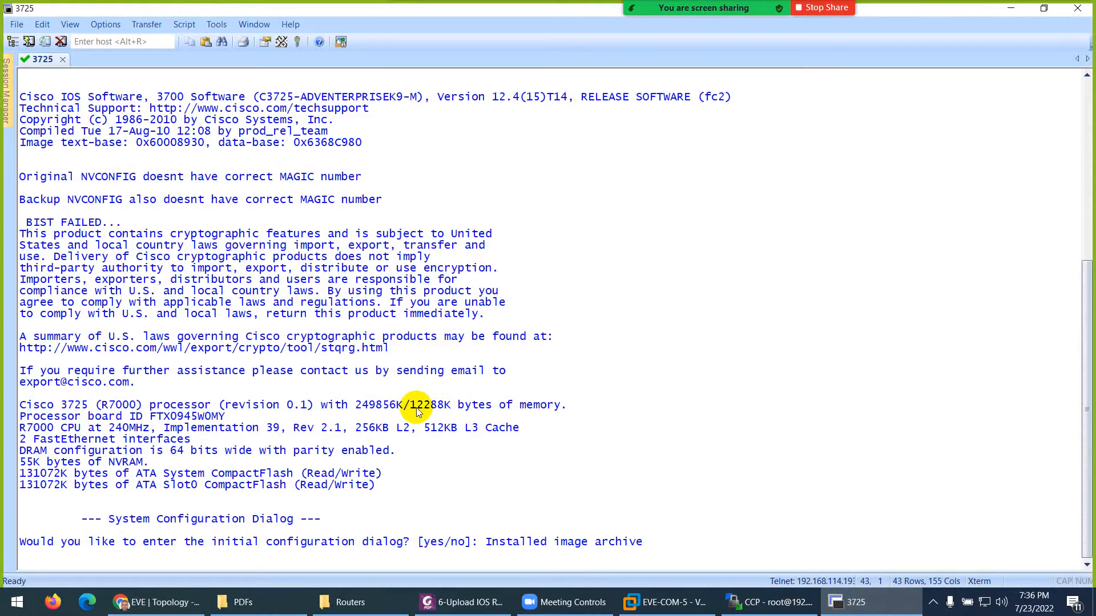
Step: Answer 'no' to the initial configuration dialog and begin typing 'show ip'
type("no")
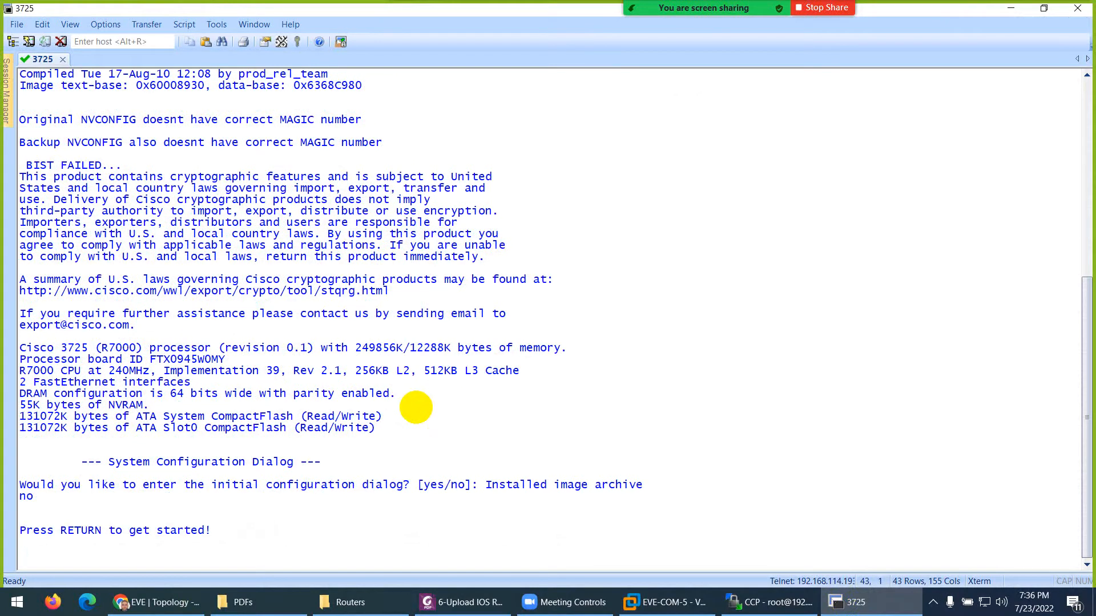
key("Return")
type("en")
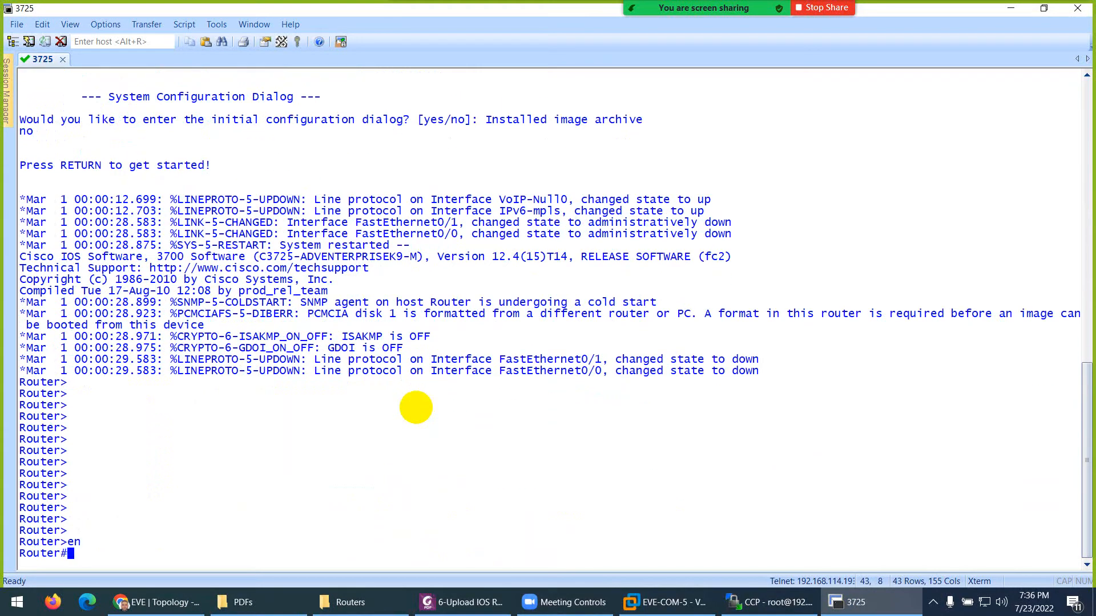
type("show ip int br")
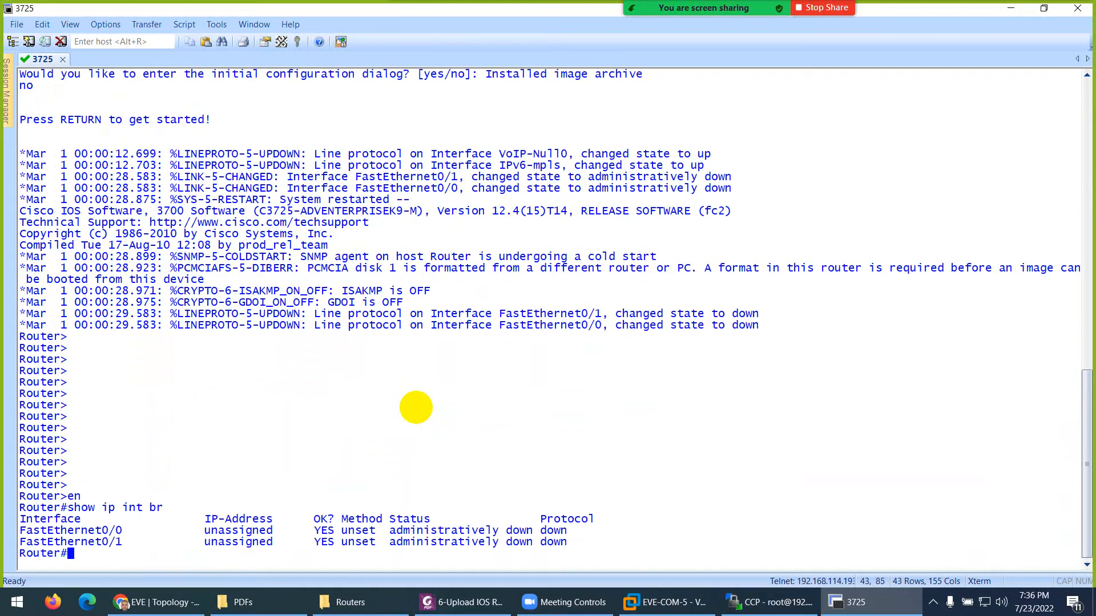
mouse_move(947, 126)
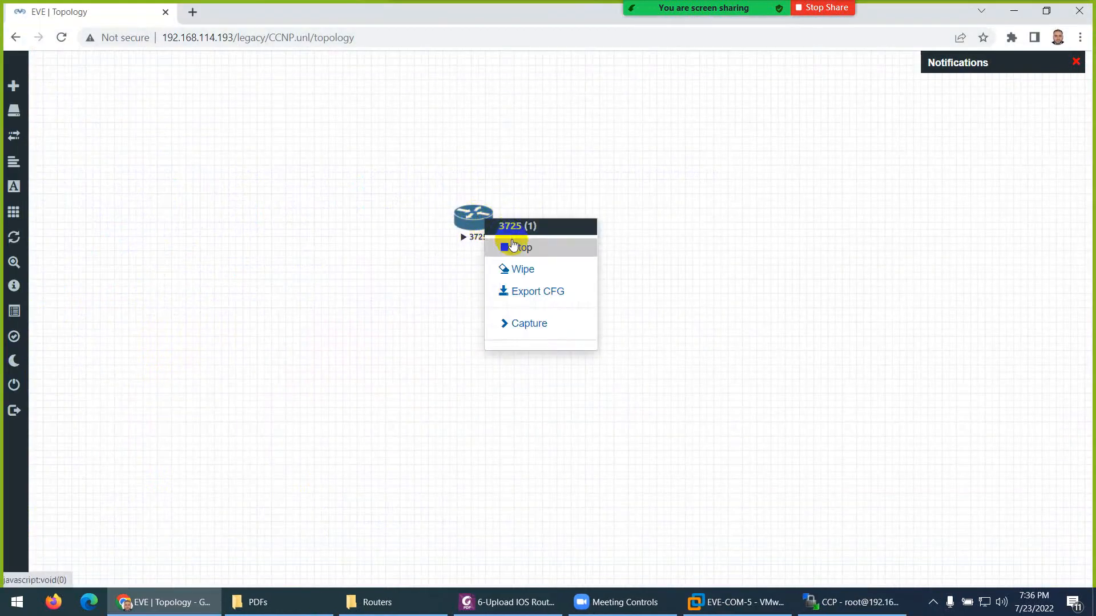
Step: Stop the 3725 router, try an NM-1FE-TX module in slot 1, then cancel the edit
left_click(518, 247)
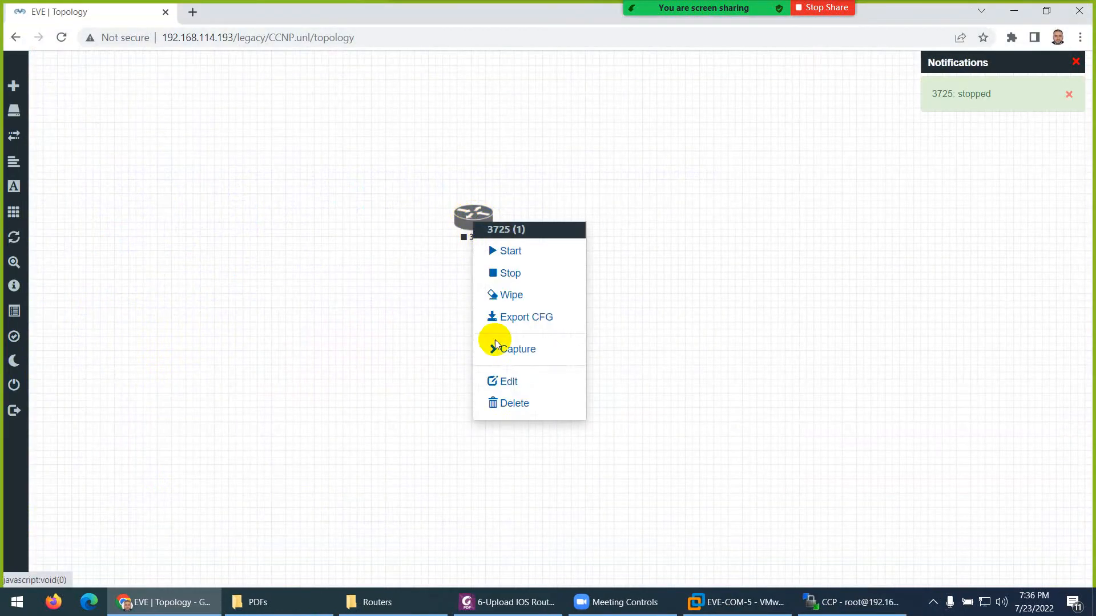
left_click(508, 381)
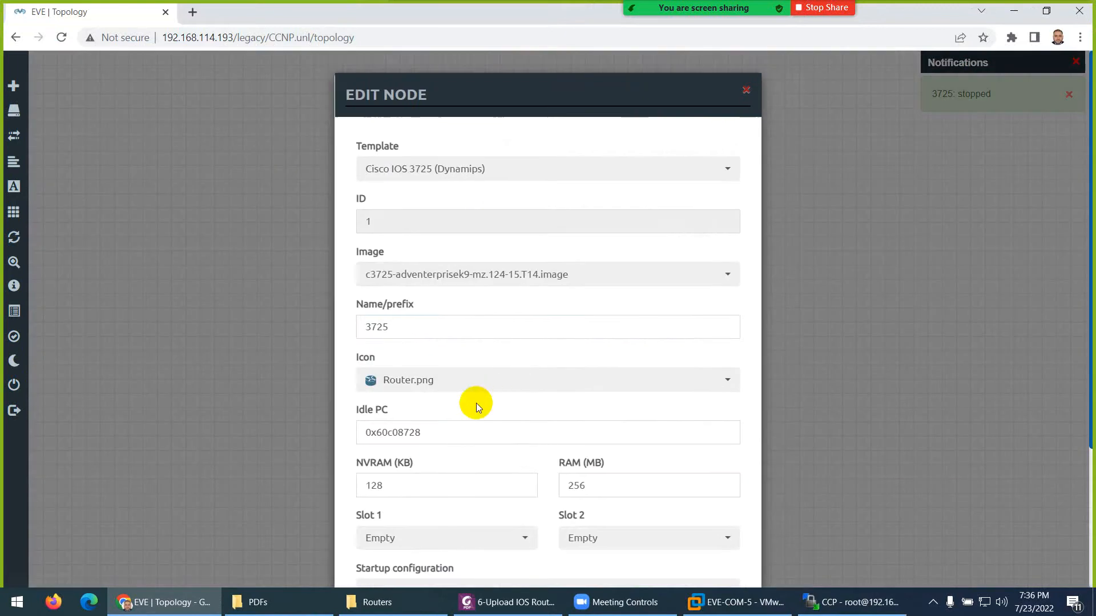
scroll("down", 3)
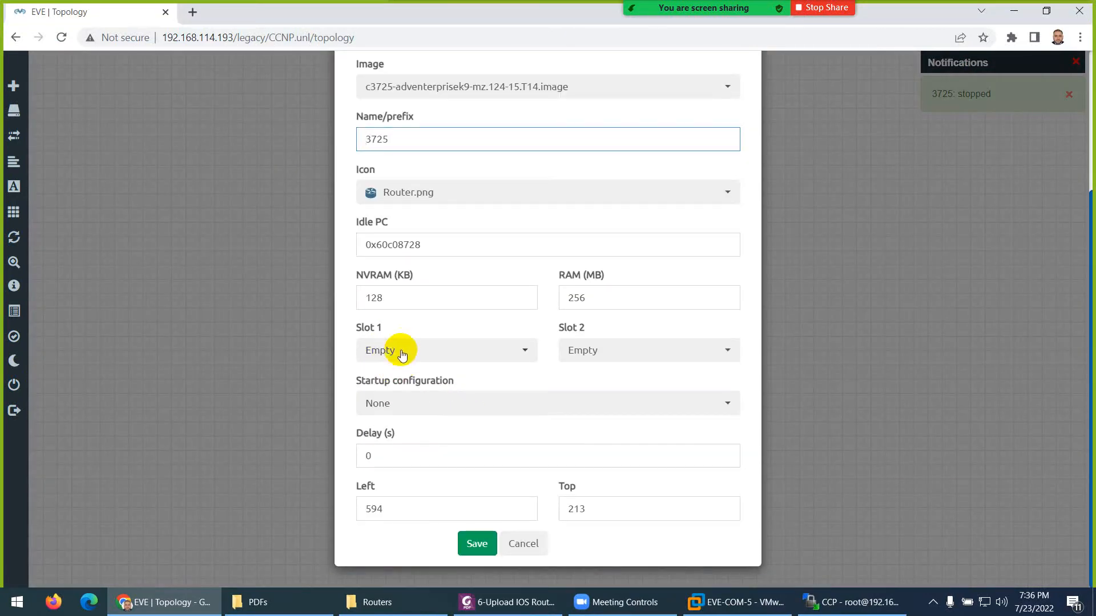
left_click(446, 350)
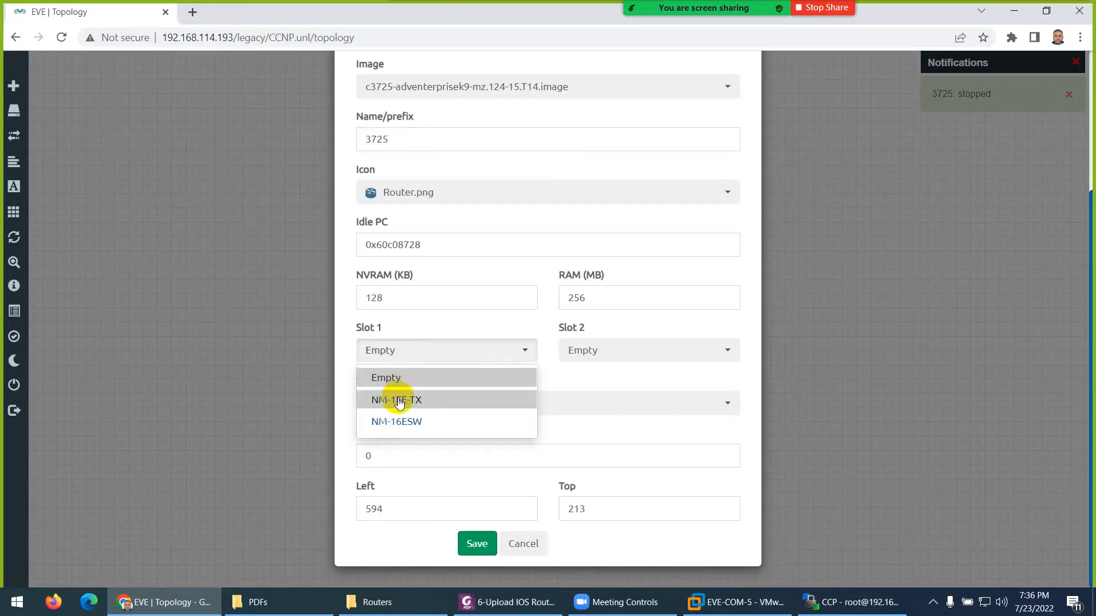
left_click(396, 400)
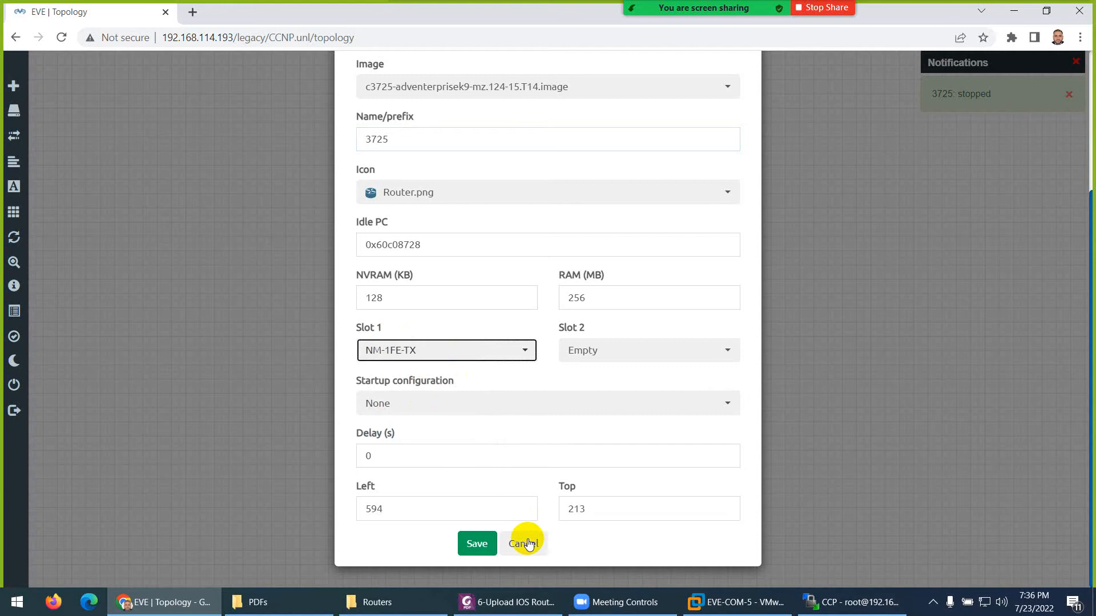
left_click(506, 602)
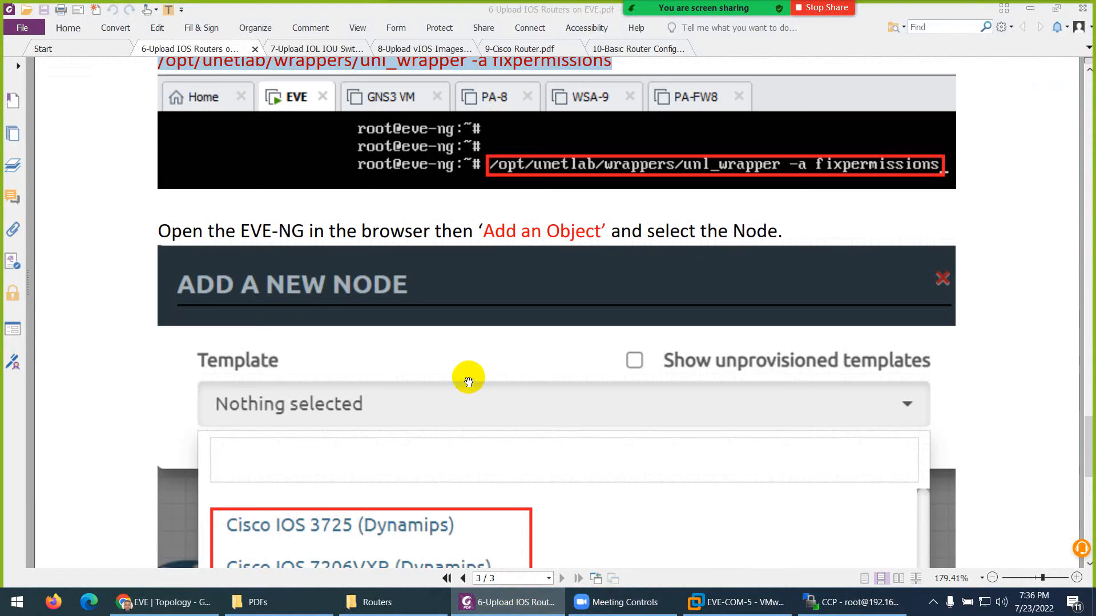
scroll("down", 3)
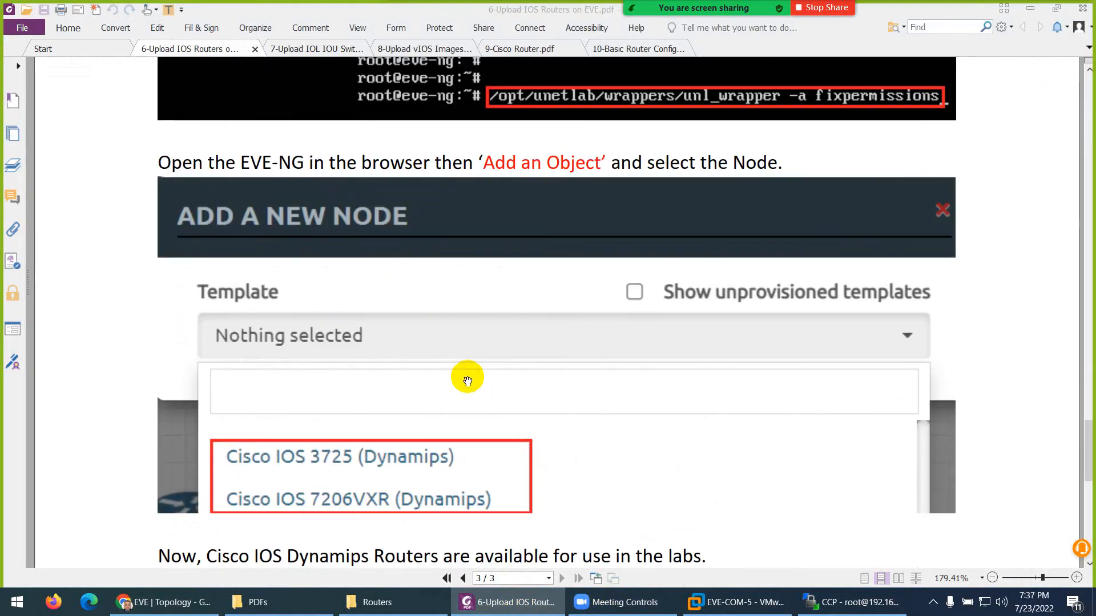